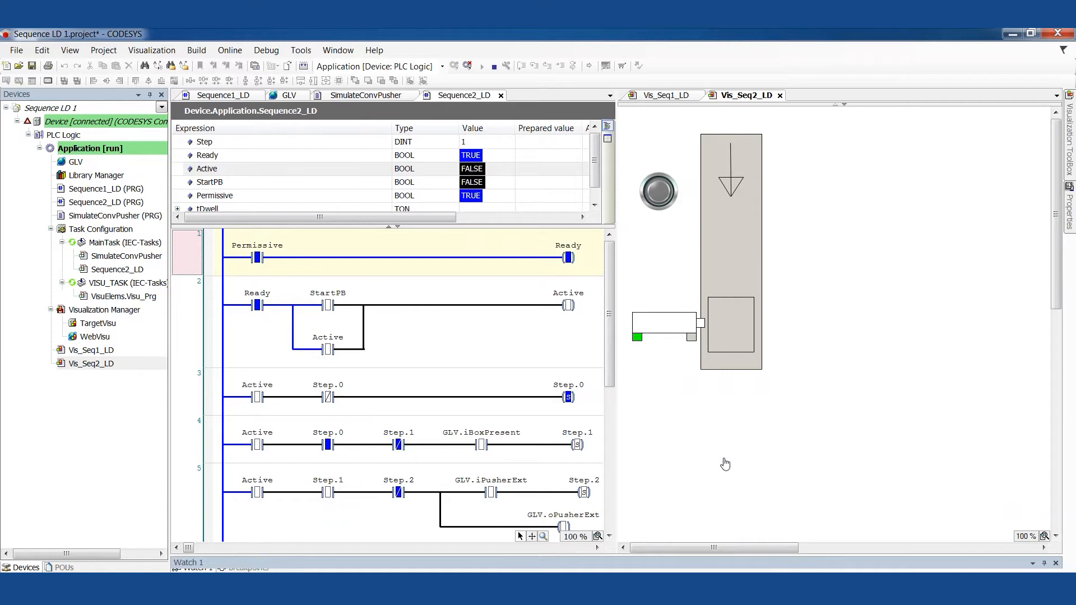
pyautogui.moveTo(798, 293)
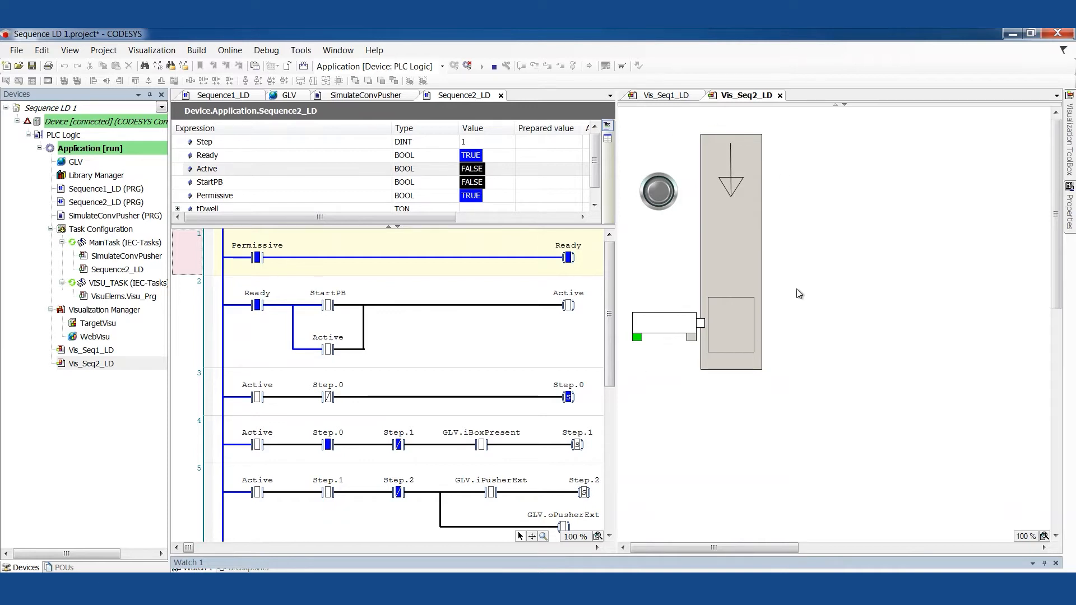
pyautogui.moveTo(768, 393)
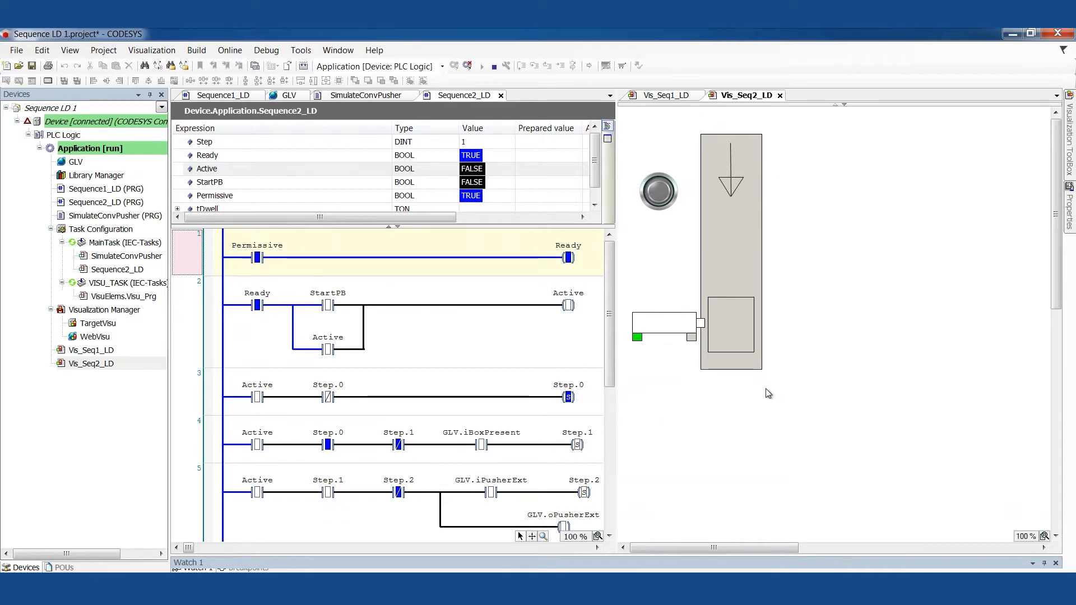
pyautogui.moveTo(727, 144)
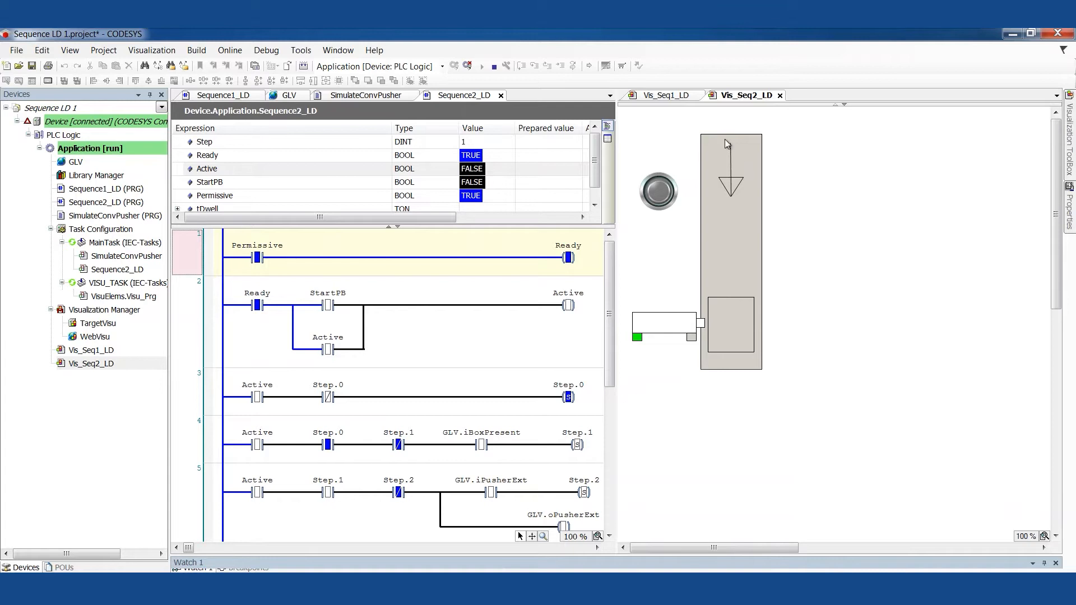
pyautogui.moveTo(734, 284)
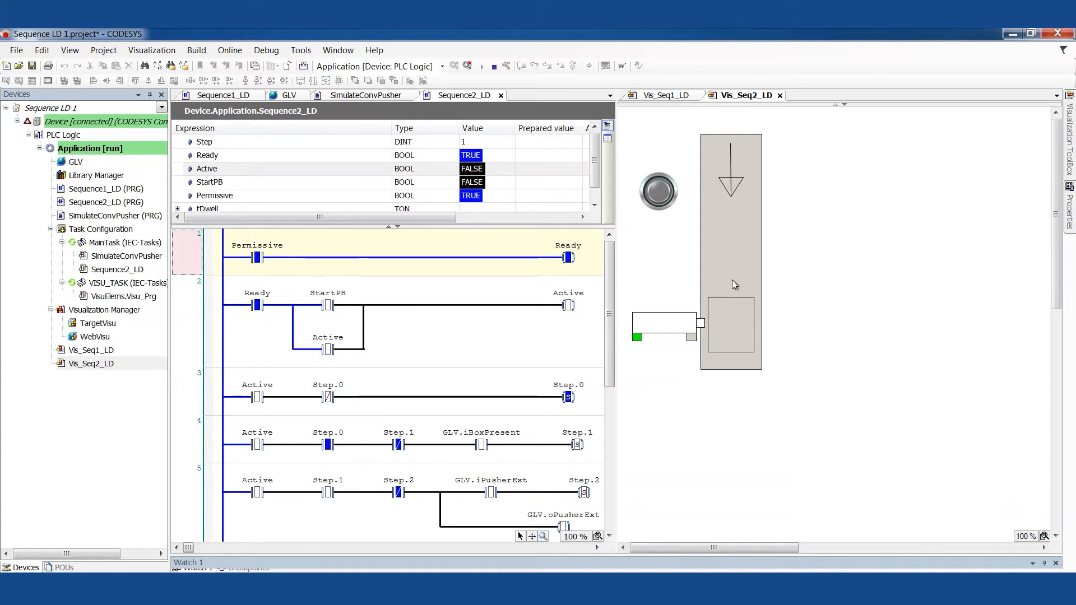
pyautogui.moveTo(742, 300)
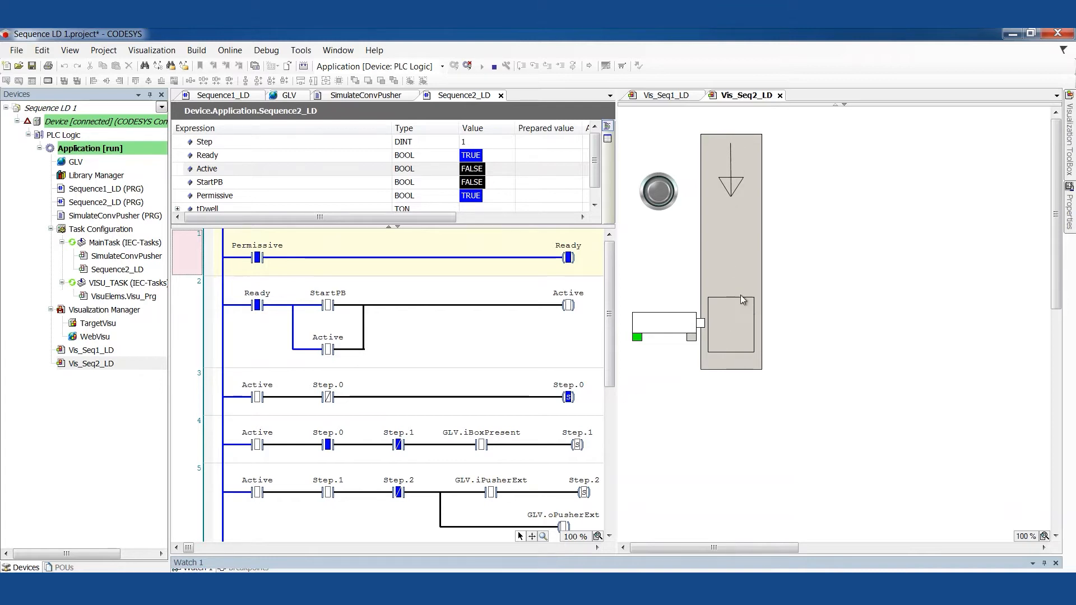
pyautogui.moveTo(675, 333)
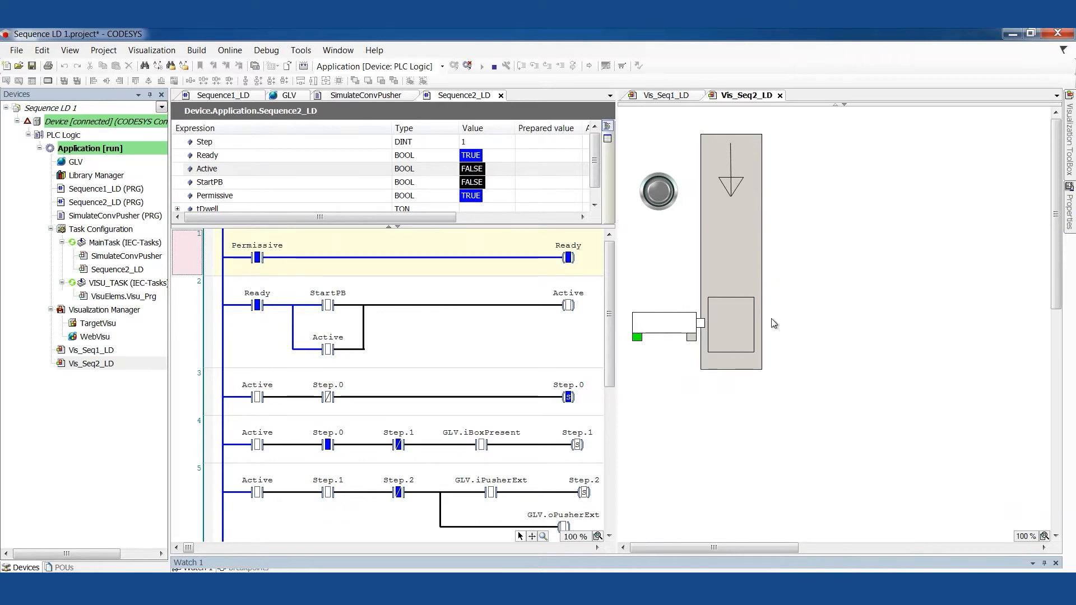
pyautogui.moveTo(780, 323)
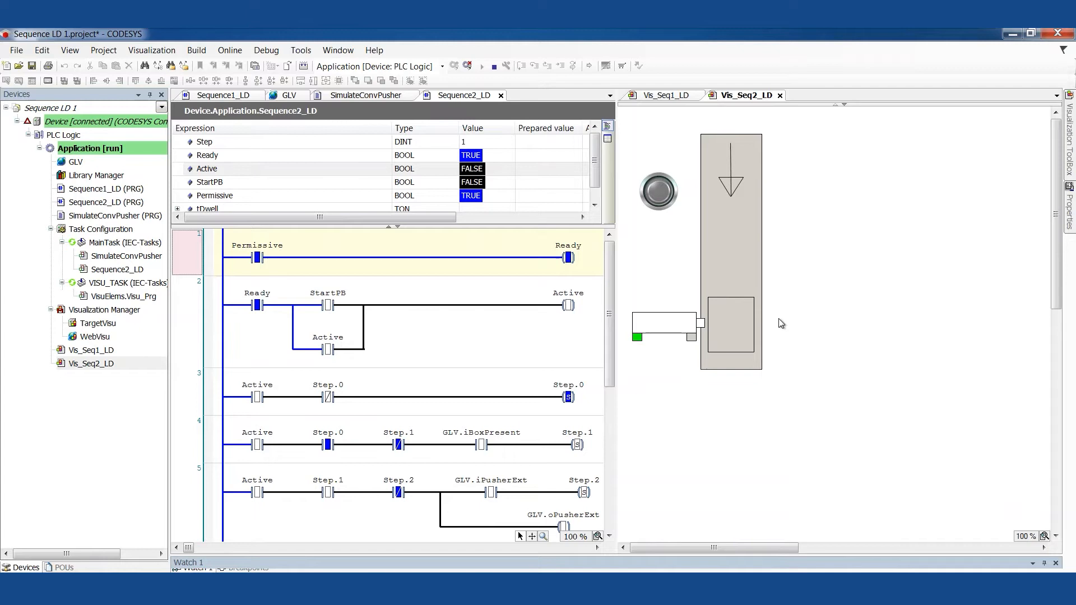
pyautogui.moveTo(722, 330)
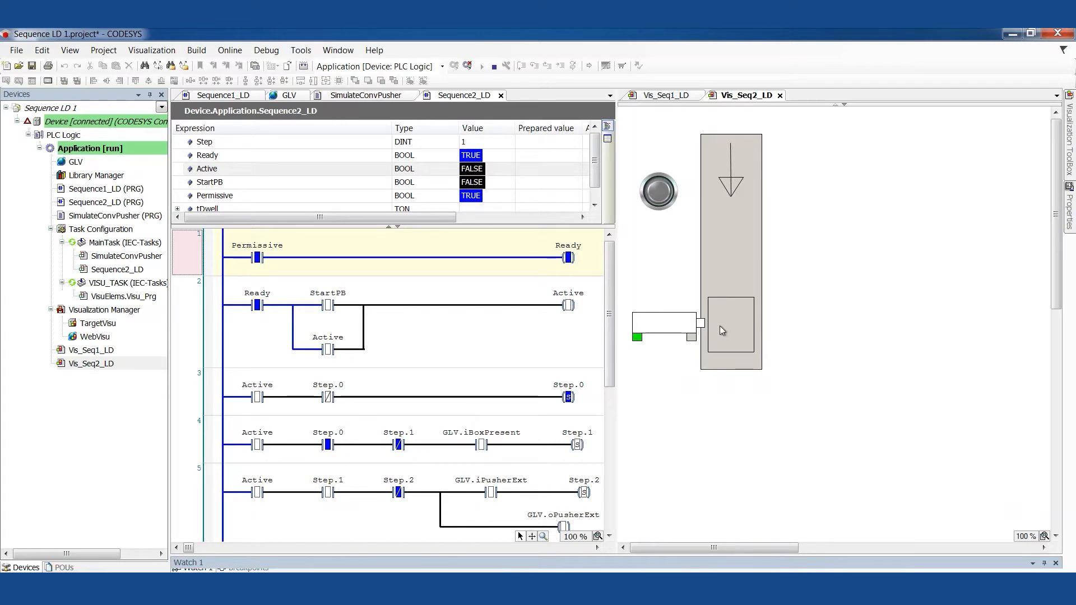
pyautogui.moveTo(848, 320)
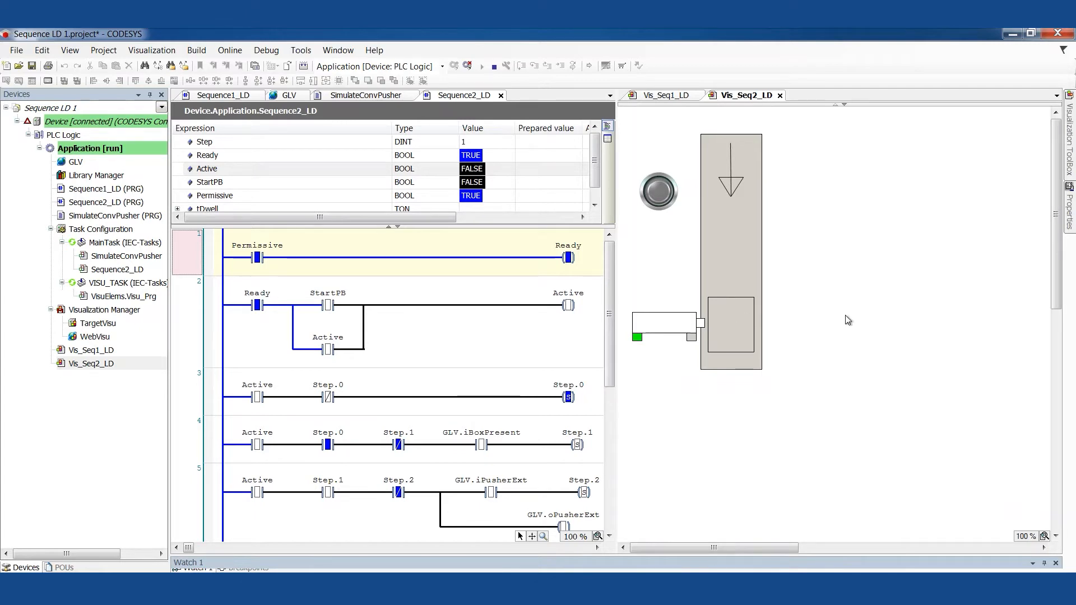
pyautogui.moveTo(786, 223)
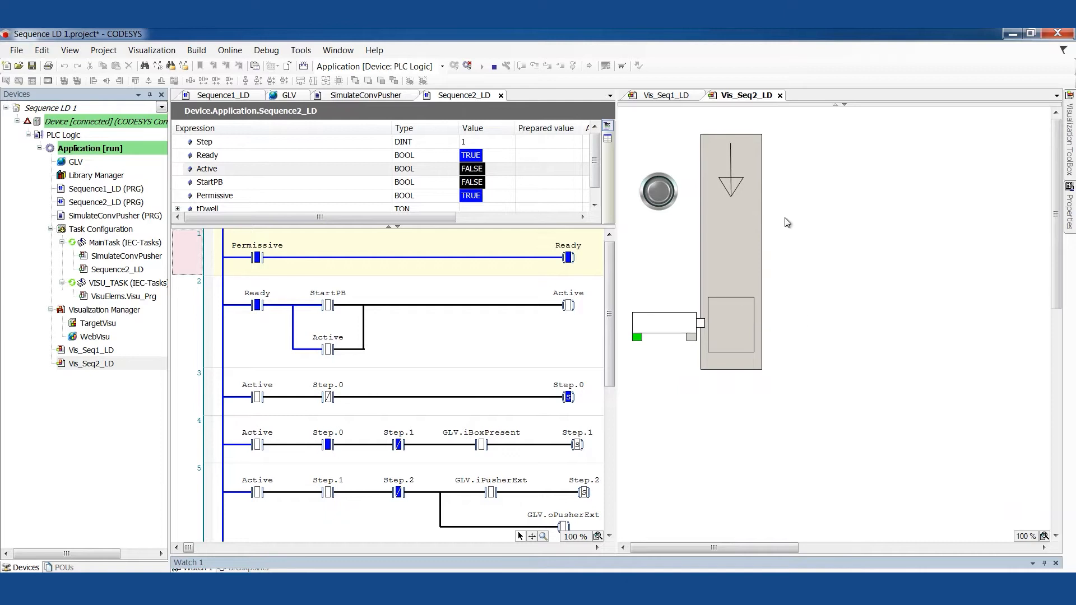
pyautogui.moveTo(784, 296)
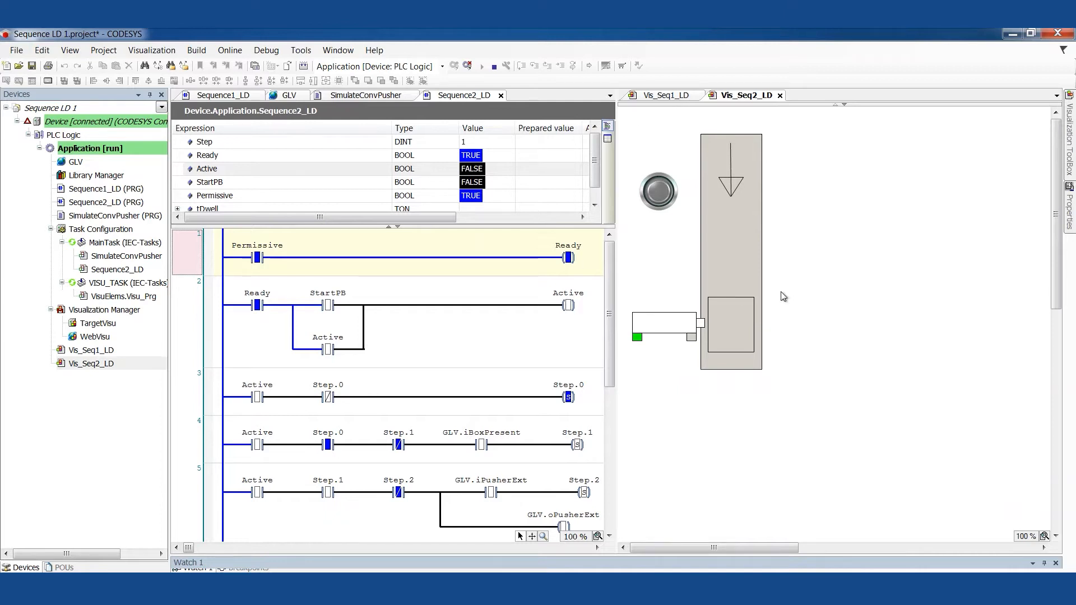
pyautogui.moveTo(657, 244)
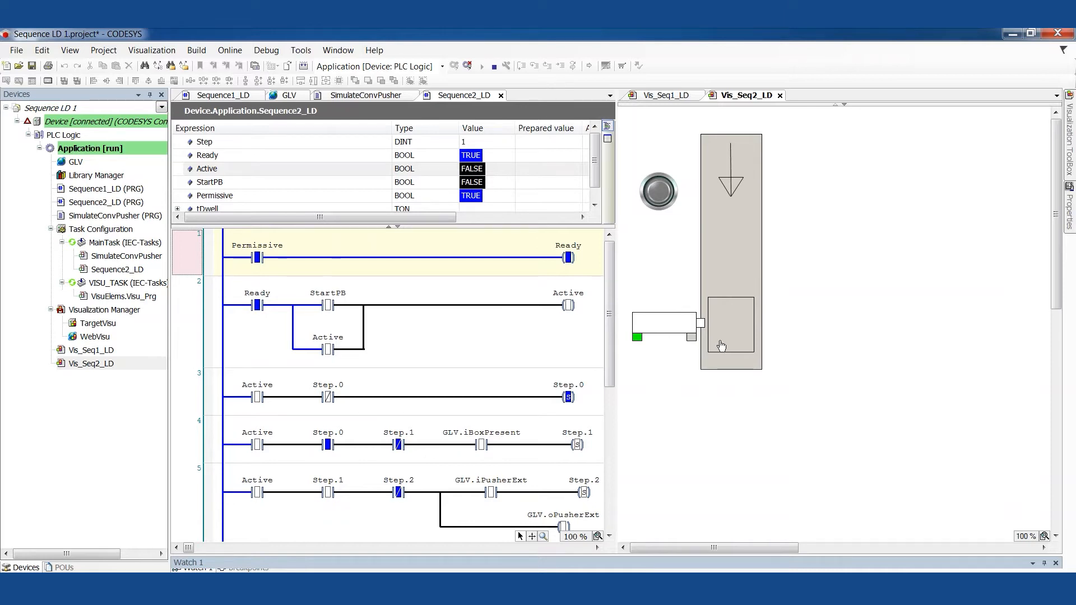
# - Press StartPB in the Vis_Seq2_LD visualization so Active latches TRUE
pyautogui.click(731, 325)
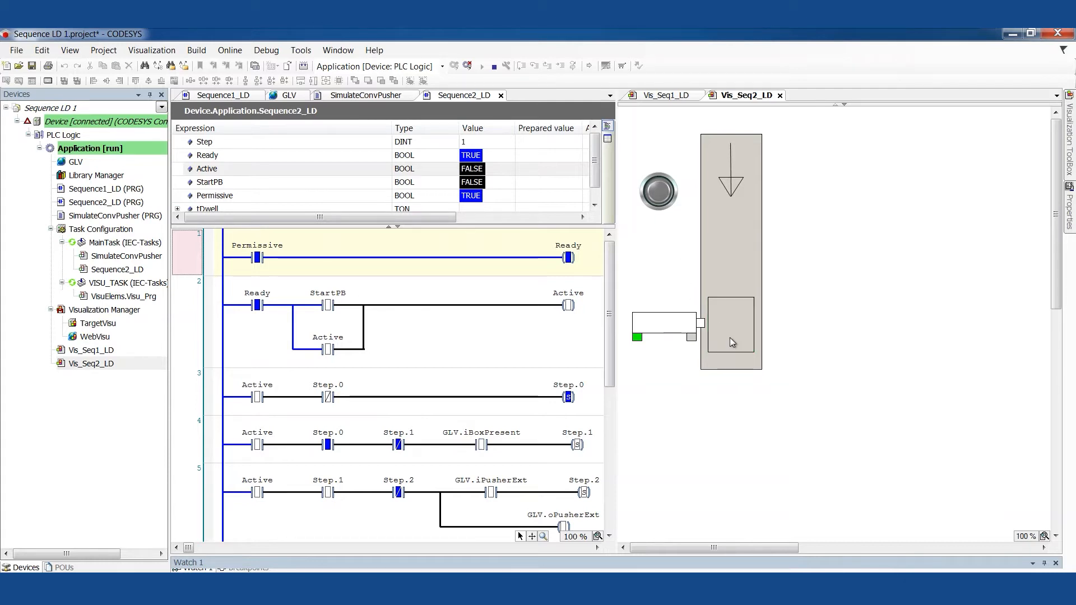
pyautogui.moveTo(658, 192)
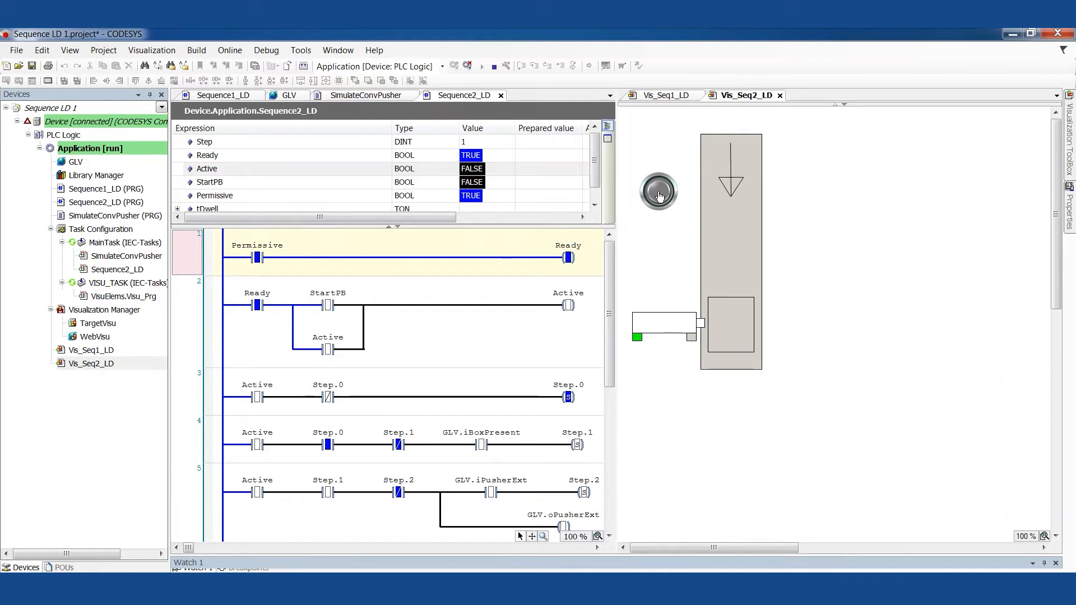
pyautogui.click(658, 190)
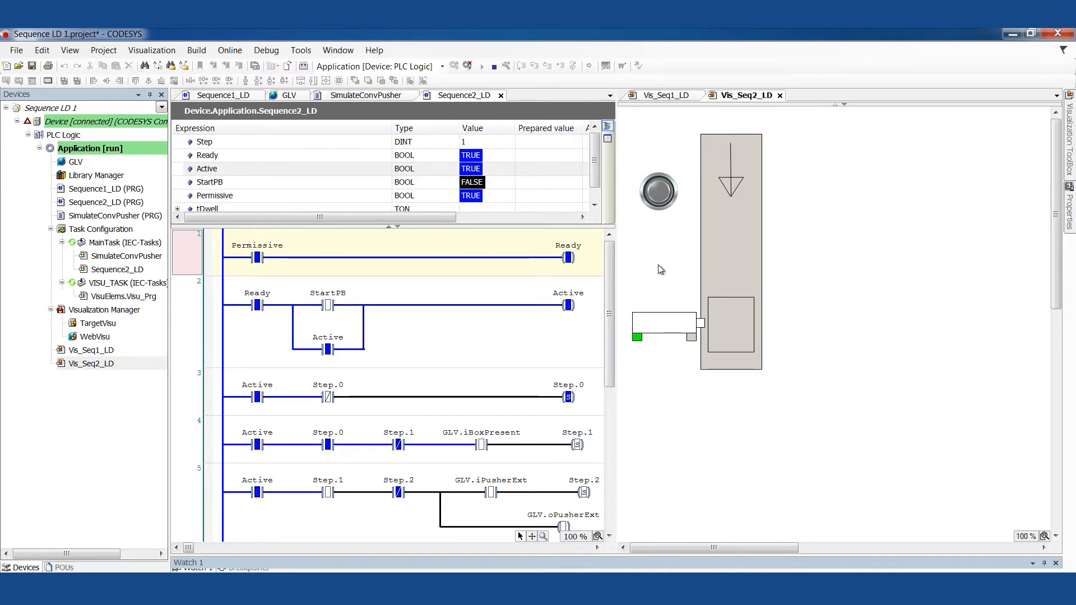
pyautogui.moveTo(657, 243)
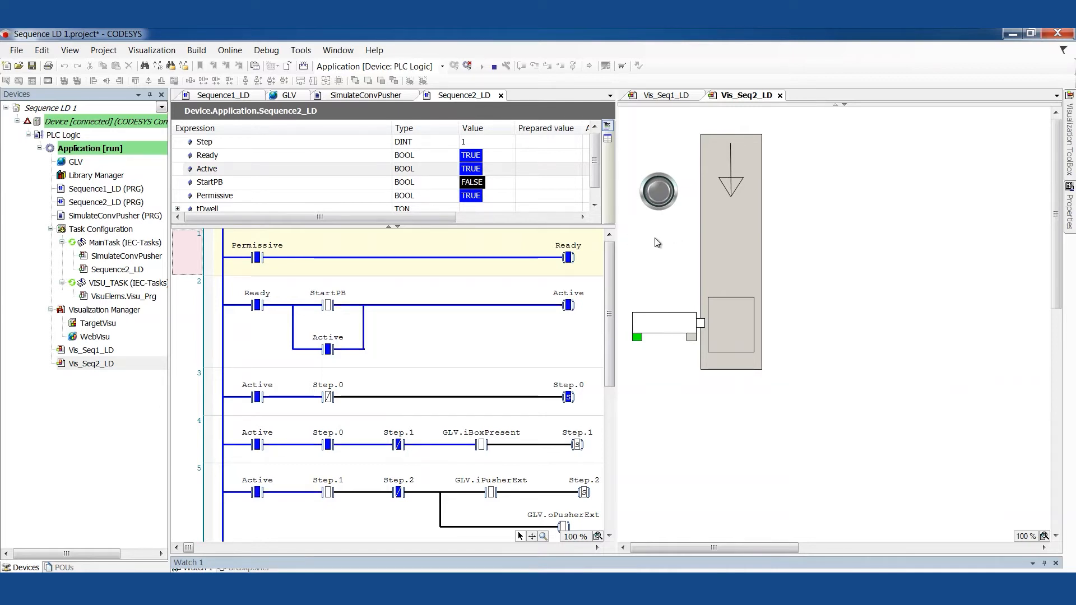
pyautogui.moveTo(845, 235)
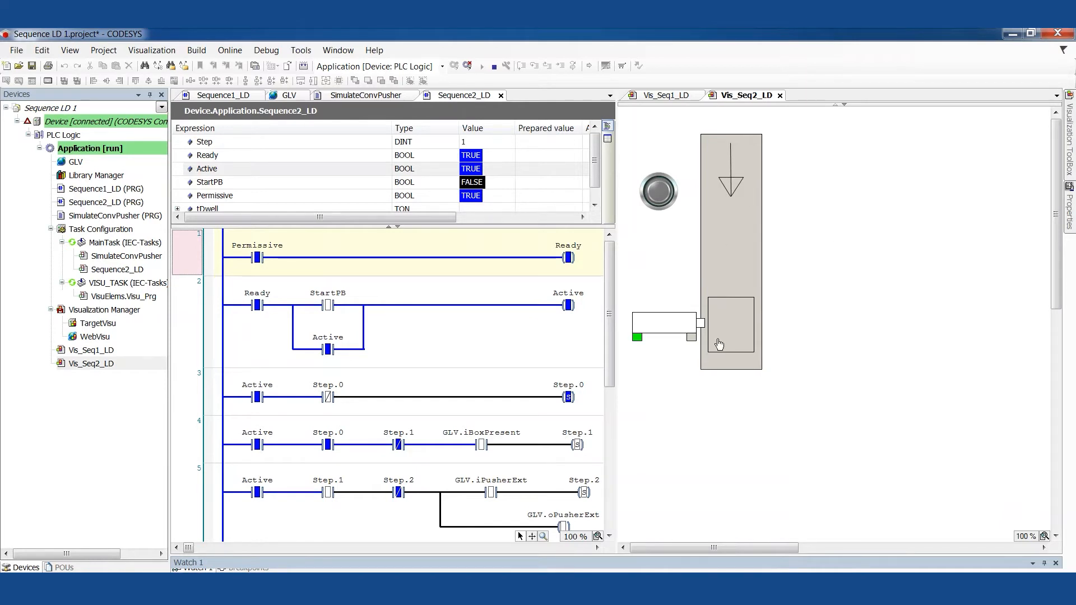
pyautogui.moveTo(722, 341)
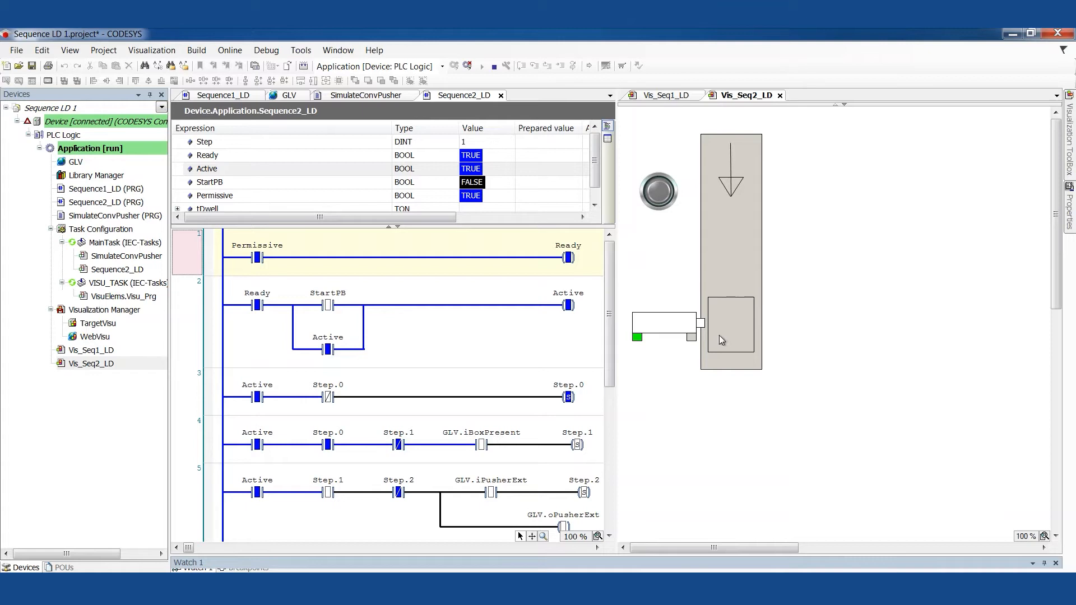
pyautogui.moveTo(726, 144)
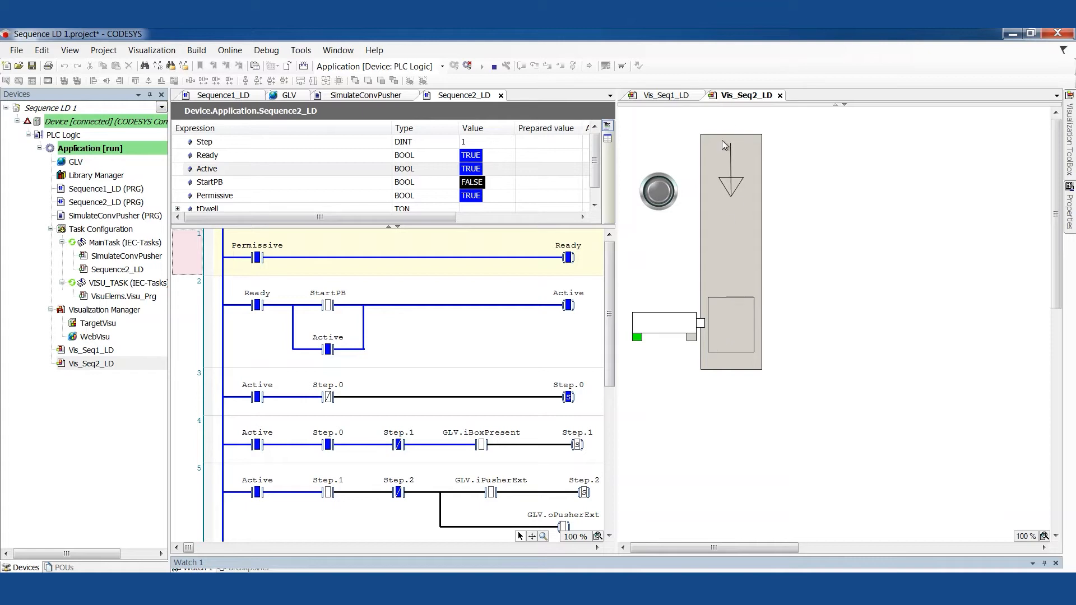
pyautogui.moveTo(717, 349)
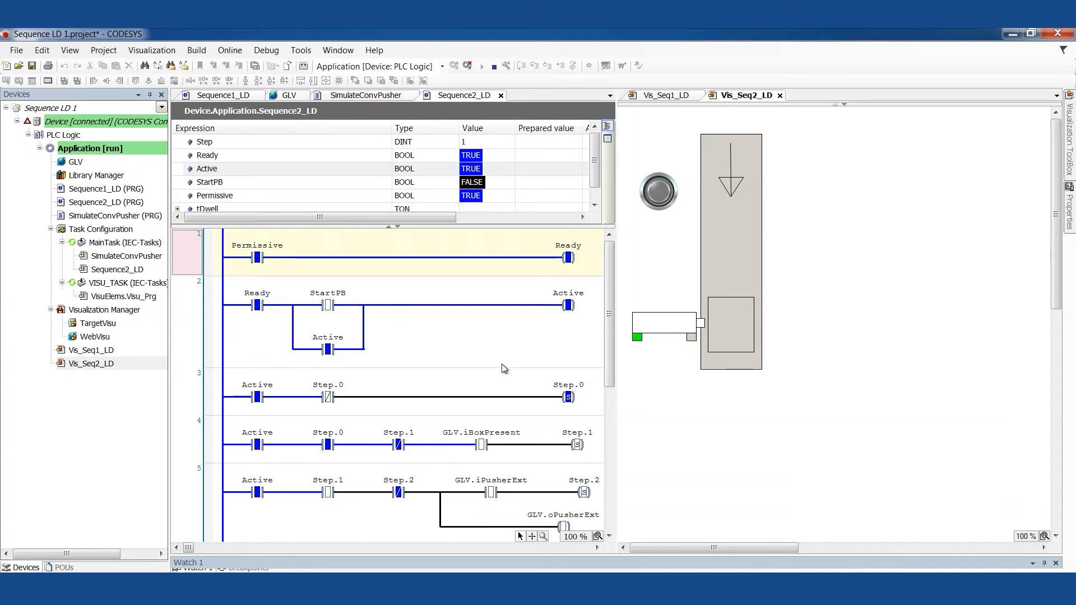
pyautogui.moveTo(823, 215)
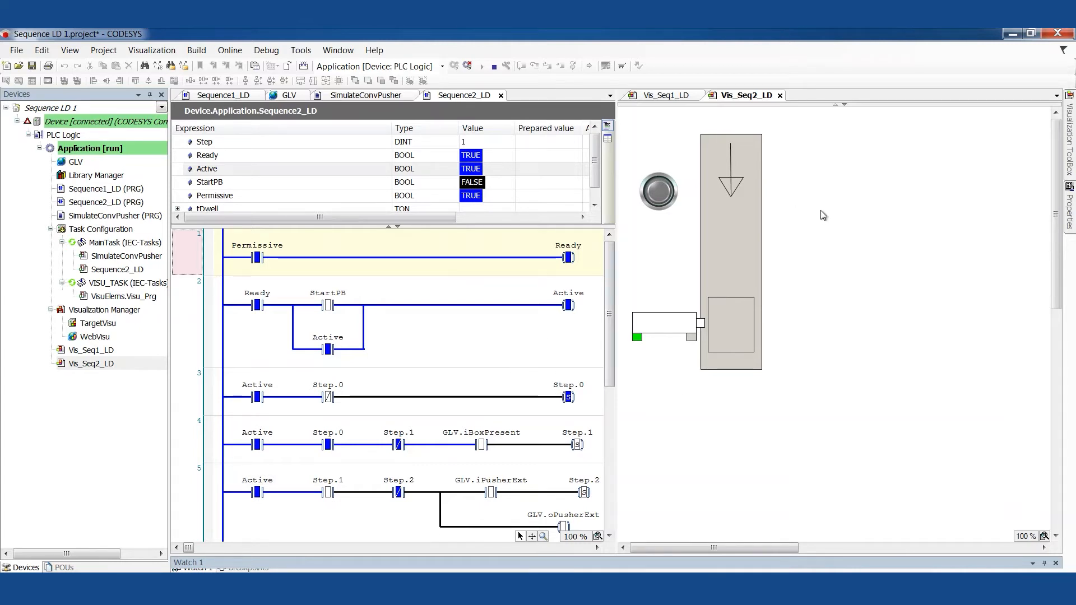
pyautogui.moveTo(774, 242)
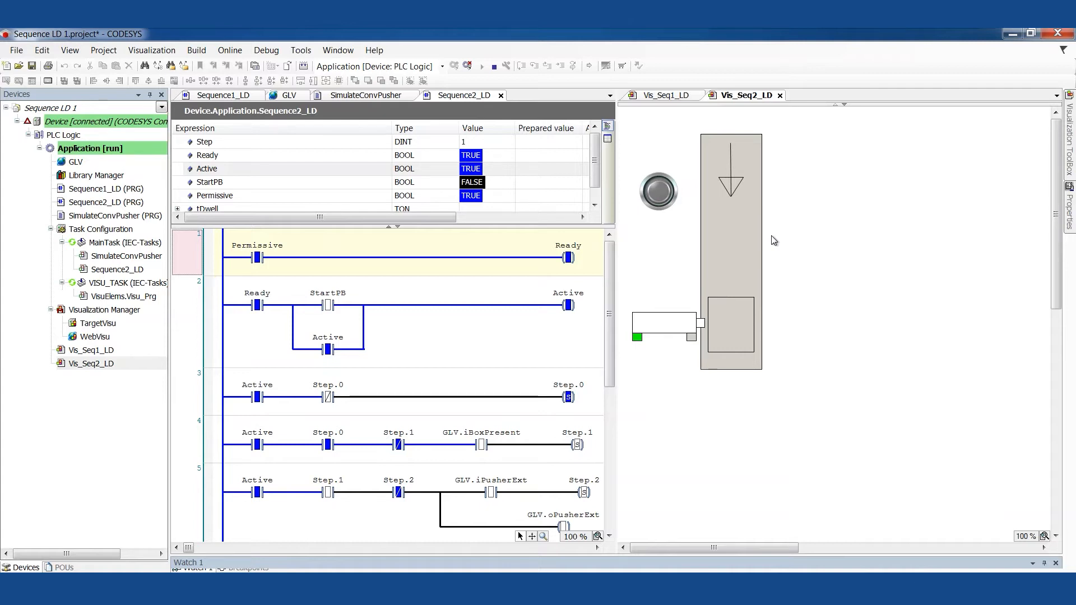
pyautogui.moveTo(637, 175)
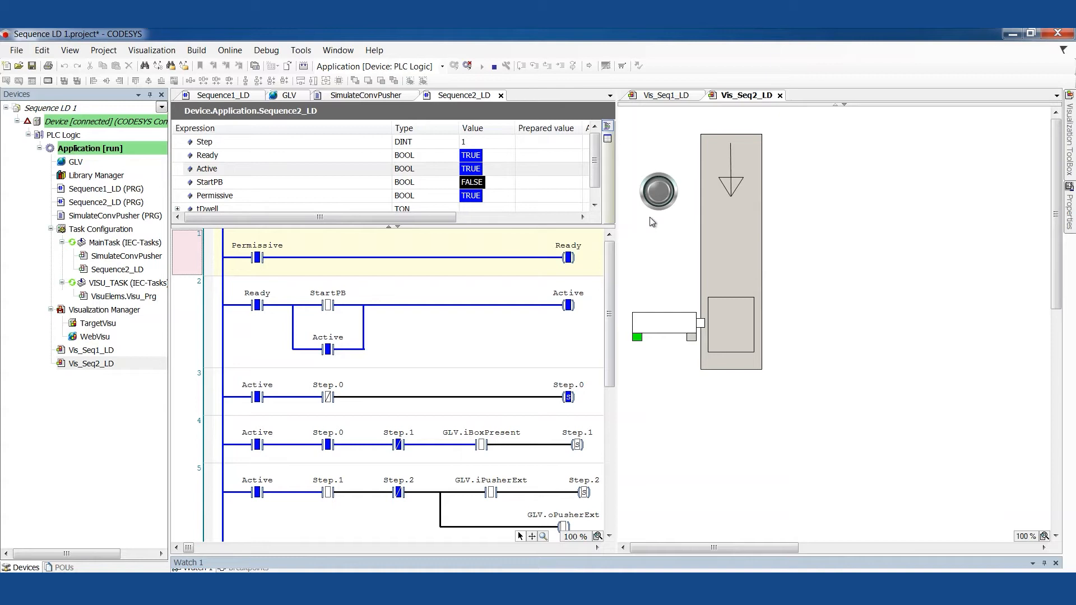
pyautogui.moveTo(639, 339)
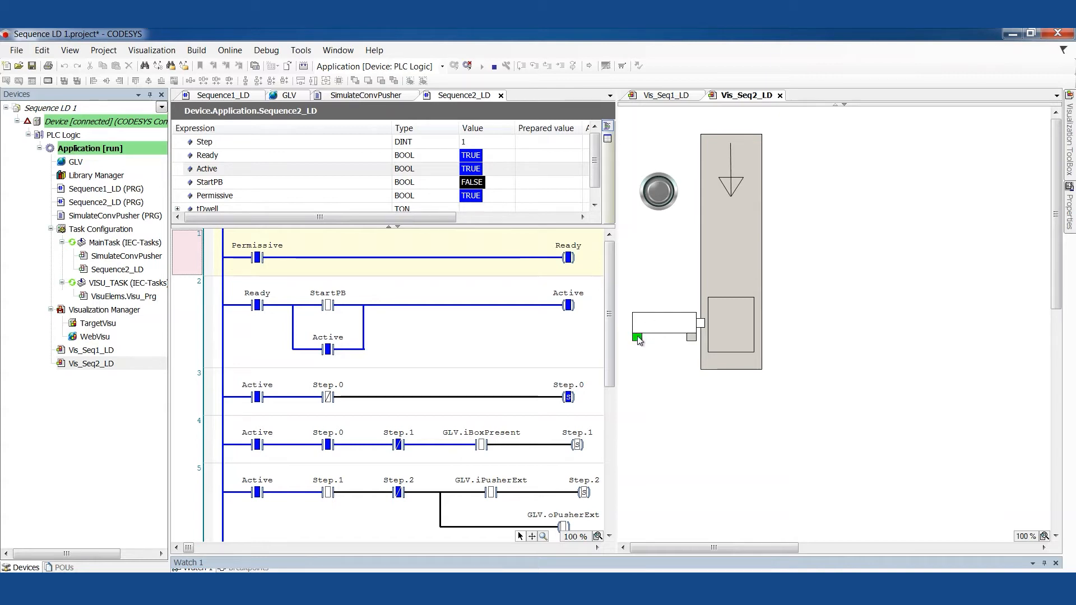
pyautogui.moveTo(674, 355)
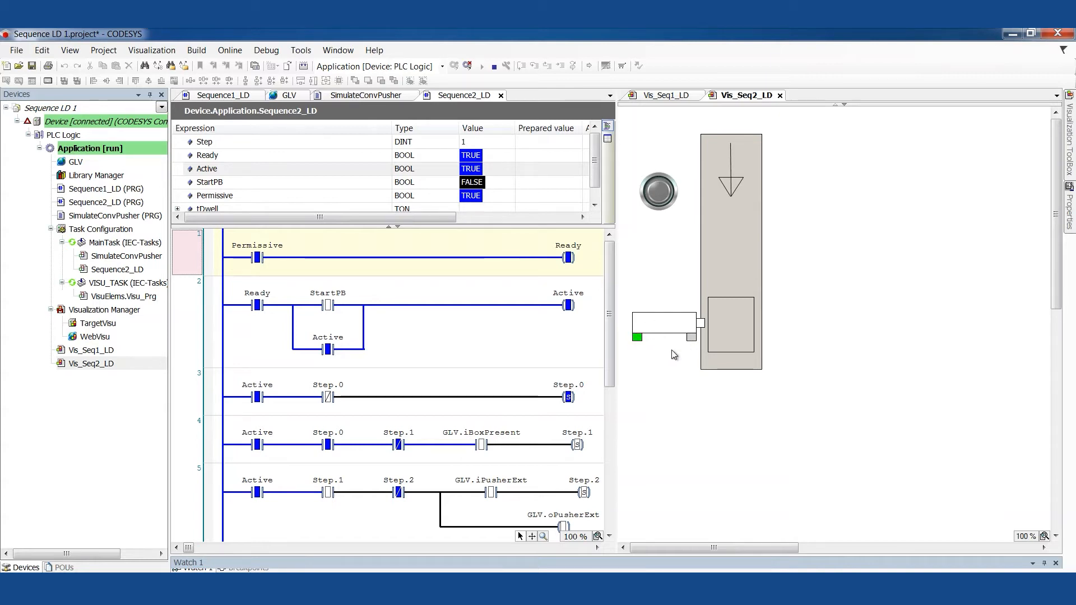
pyautogui.moveTo(724, 142)
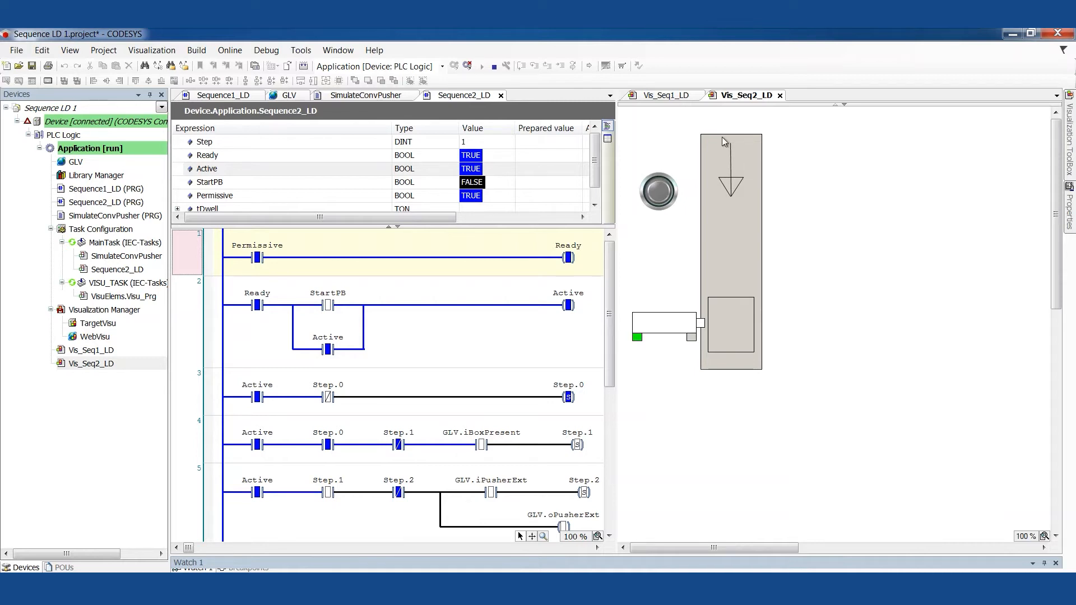
pyautogui.moveTo(633, 254)
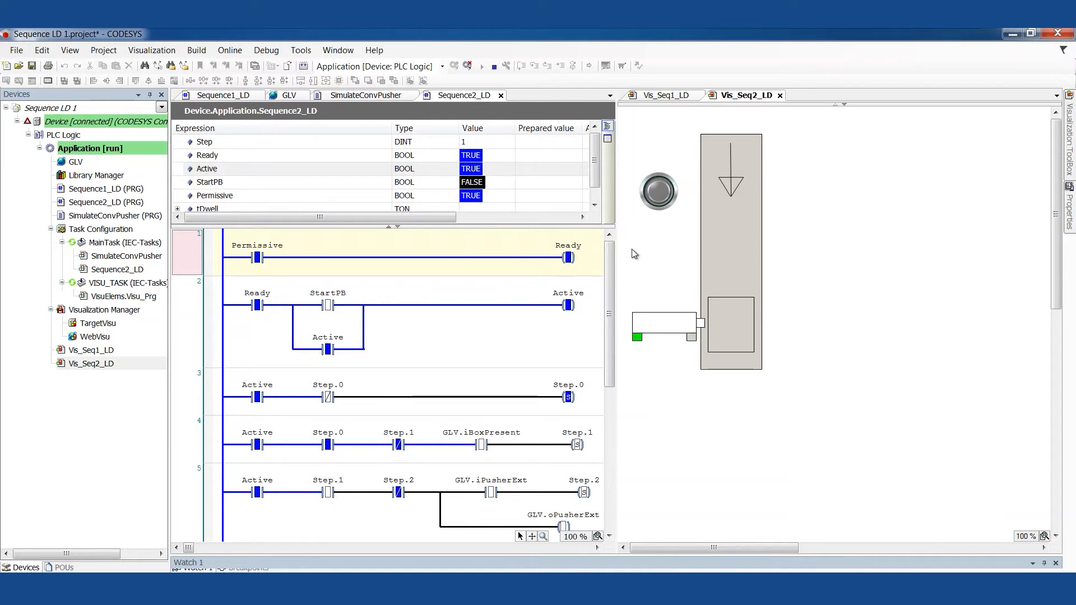
pyautogui.moveTo(745, 248)
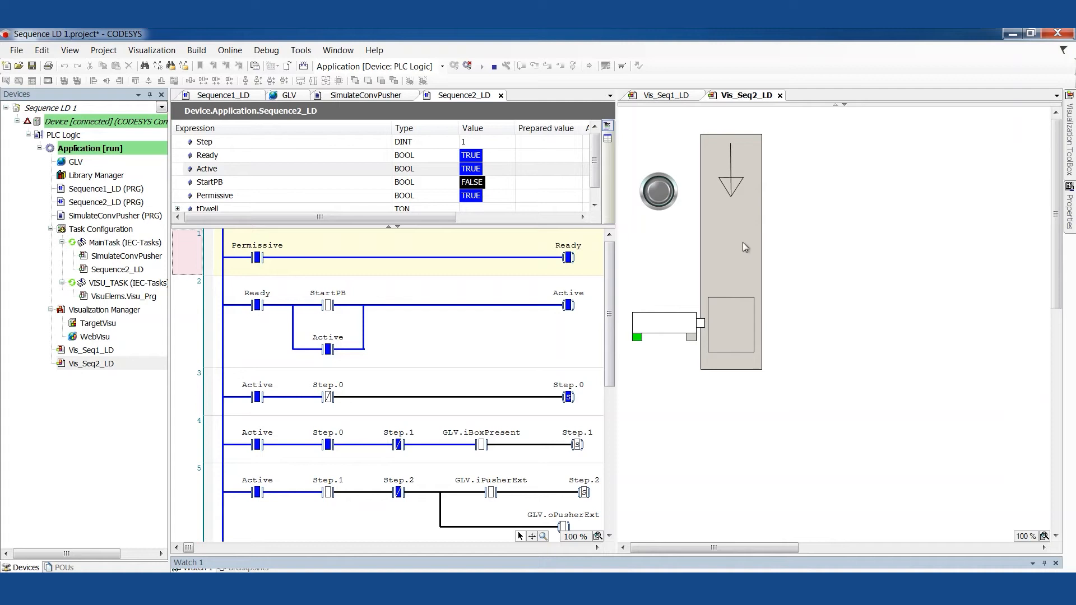
pyautogui.moveTo(903, 192)
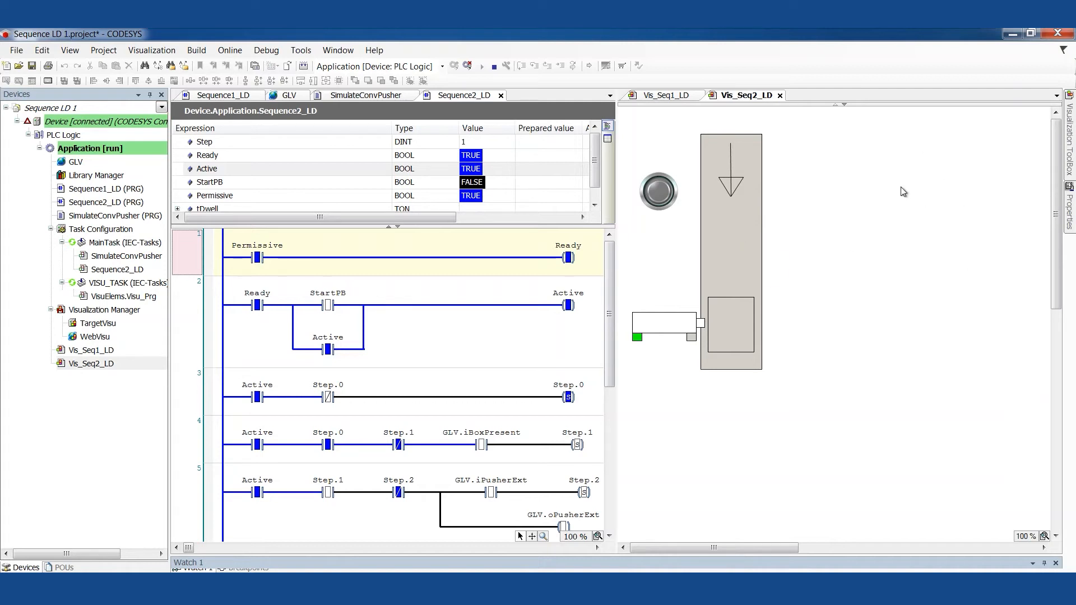
pyautogui.moveTo(712, 186)
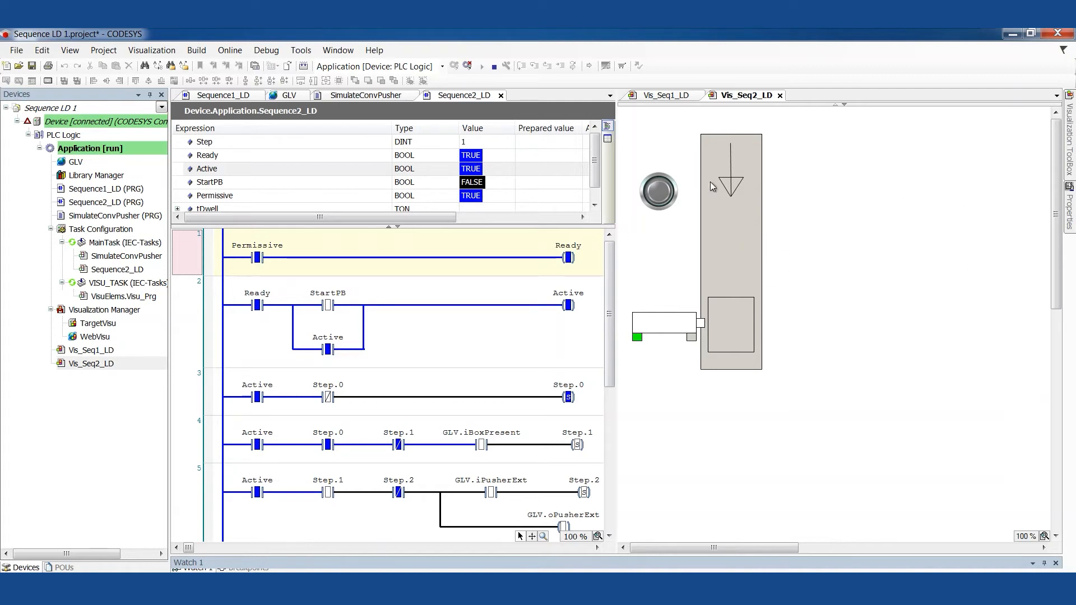
pyautogui.moveTo(692, 201)
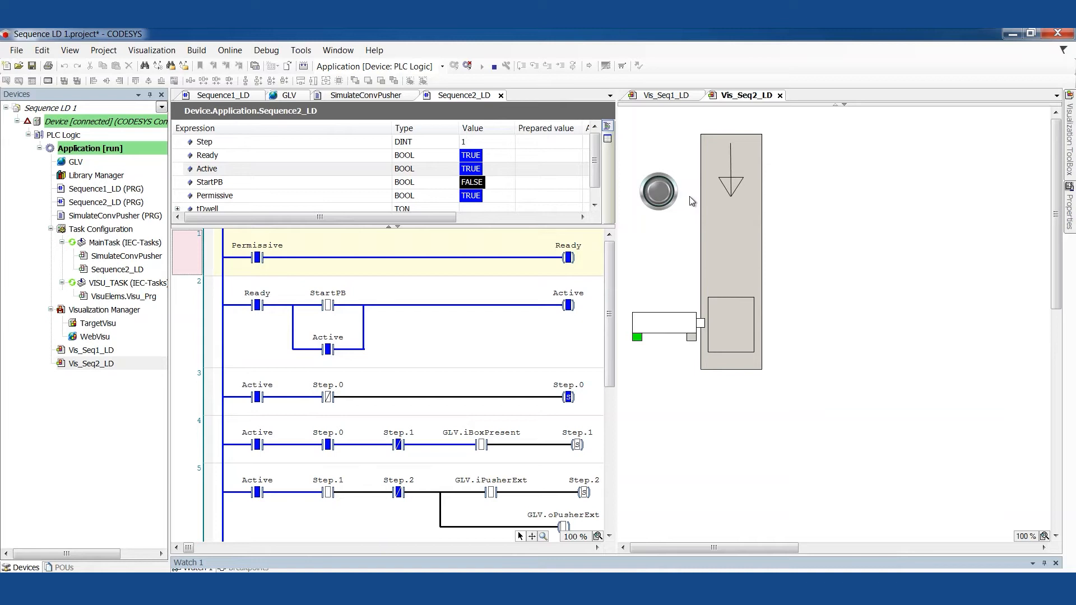
pyautogui.moveTo(718, 214)
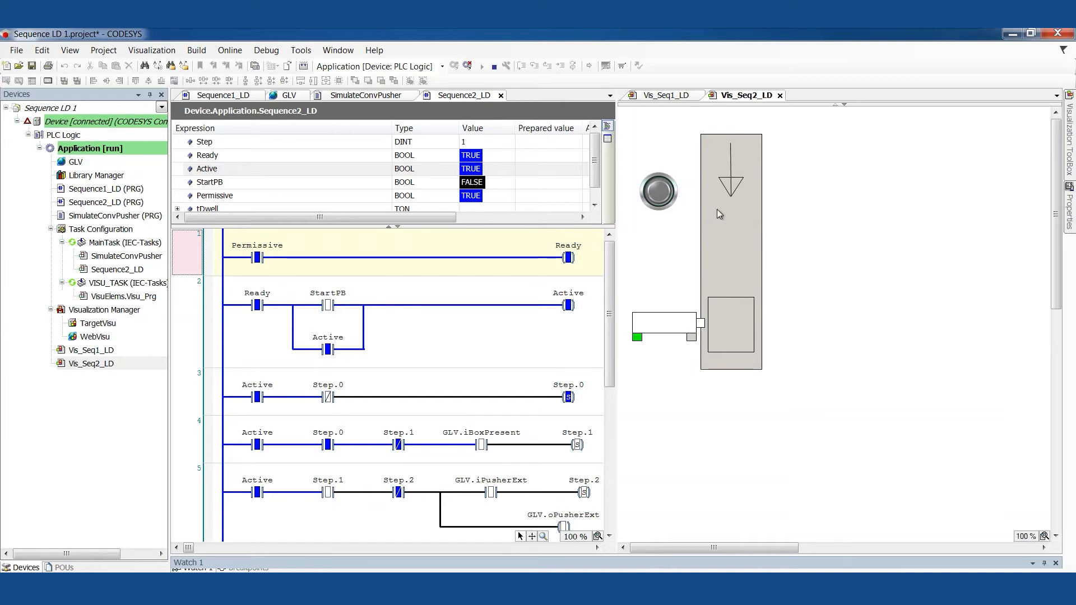
pyautogui.moveTo(667, 259)
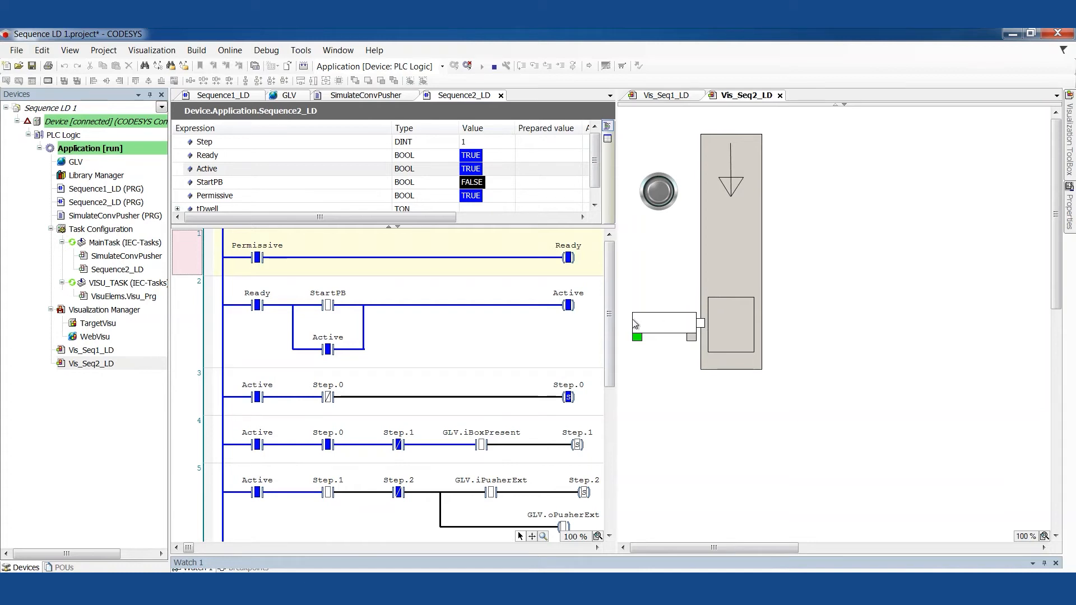
pyautogui.moveTo(760, 328)
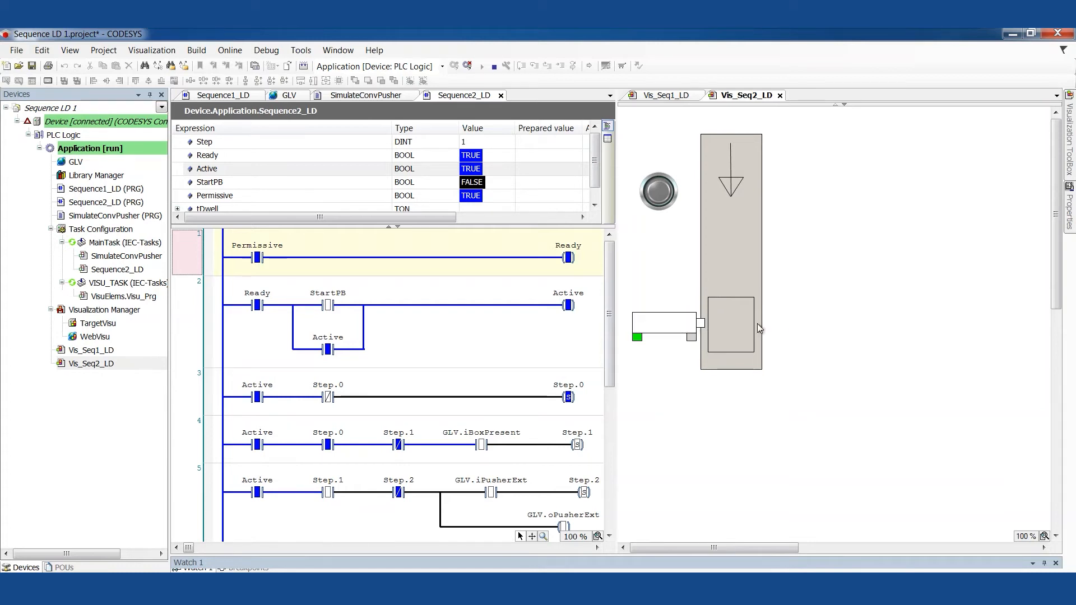
pyautogui.moveTo(654, 365)
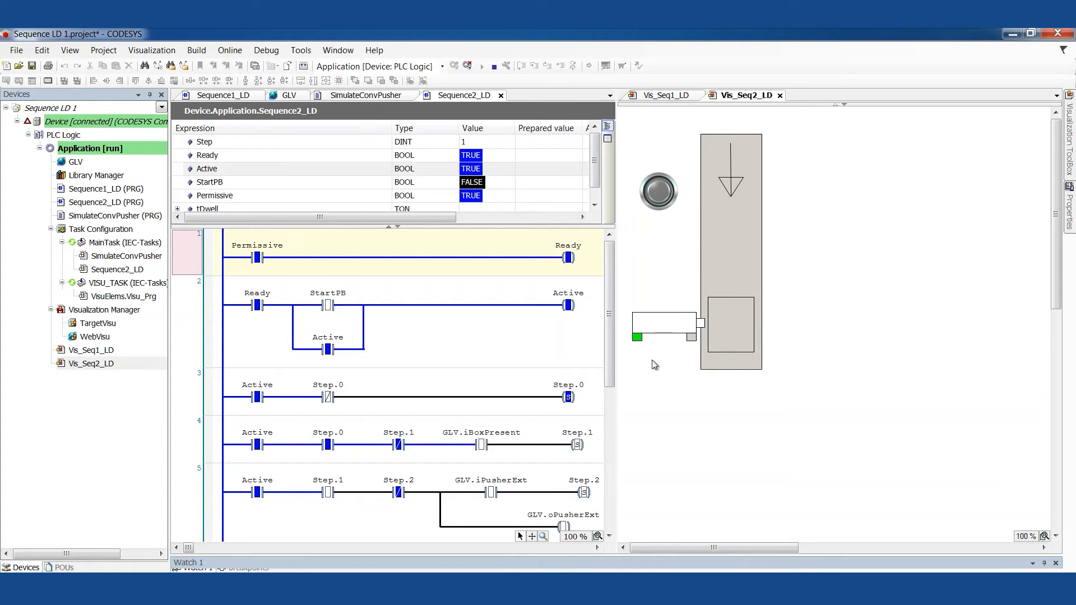
pyautogui.moveTo(664, 327)
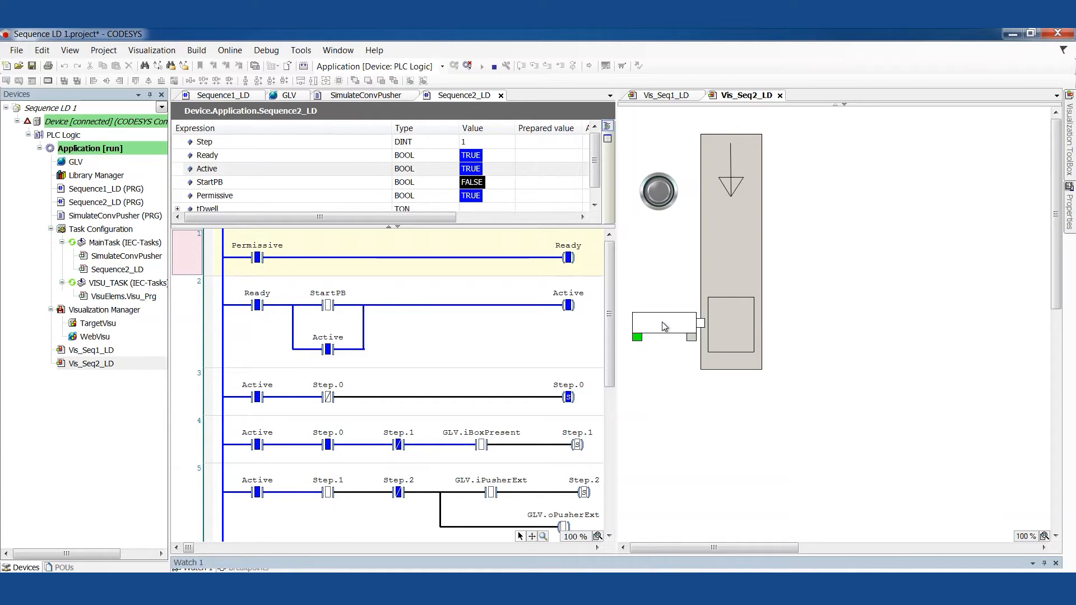
pyautogui.moveTo(770, 159)
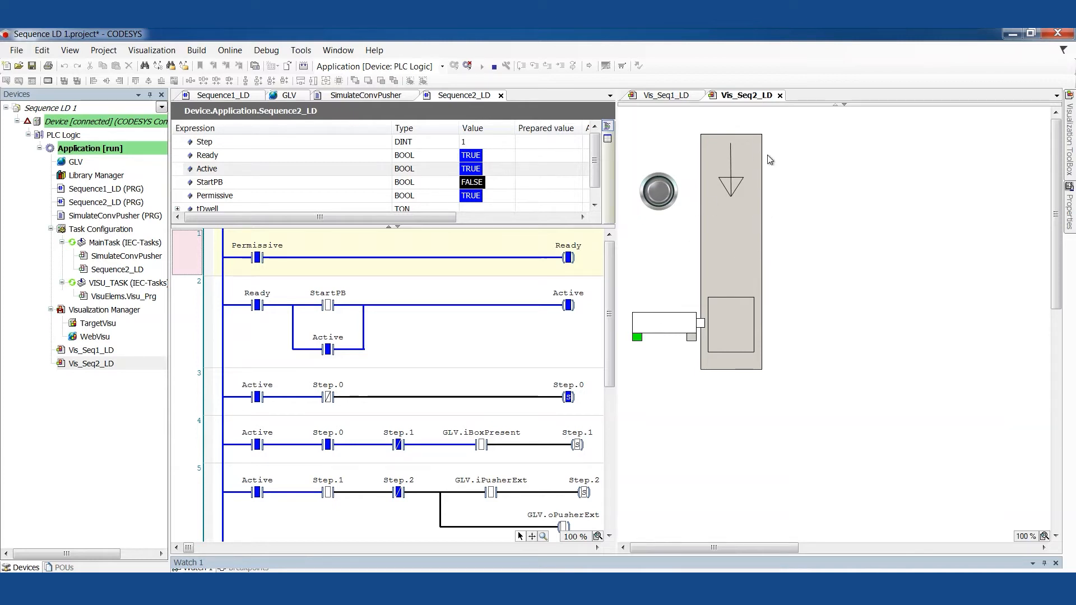
pyautogui.moveTo(733, 163)
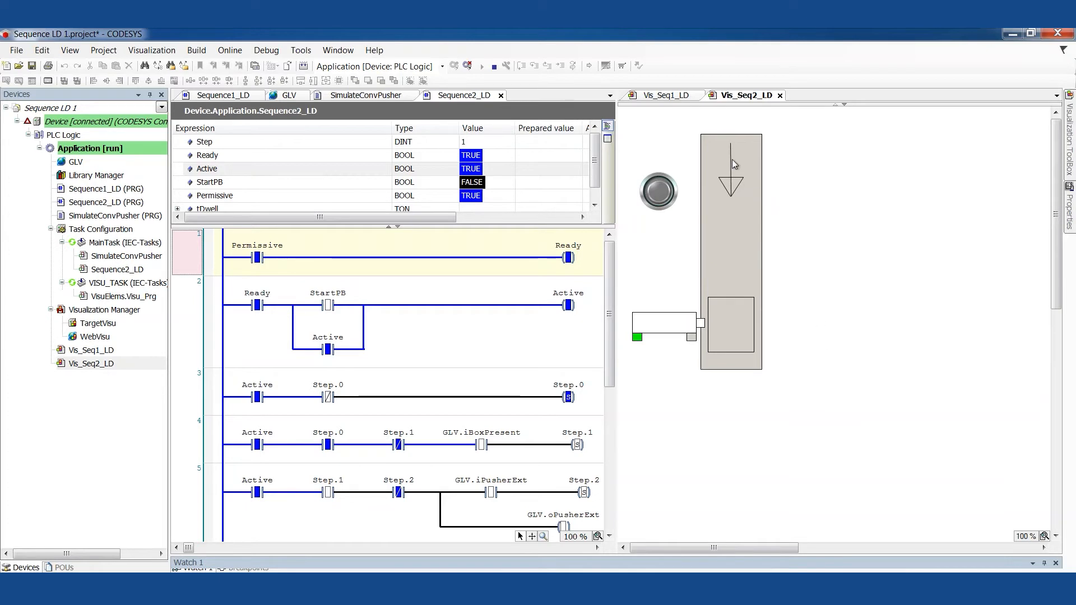
pyautogui.moveTo(780, 299)
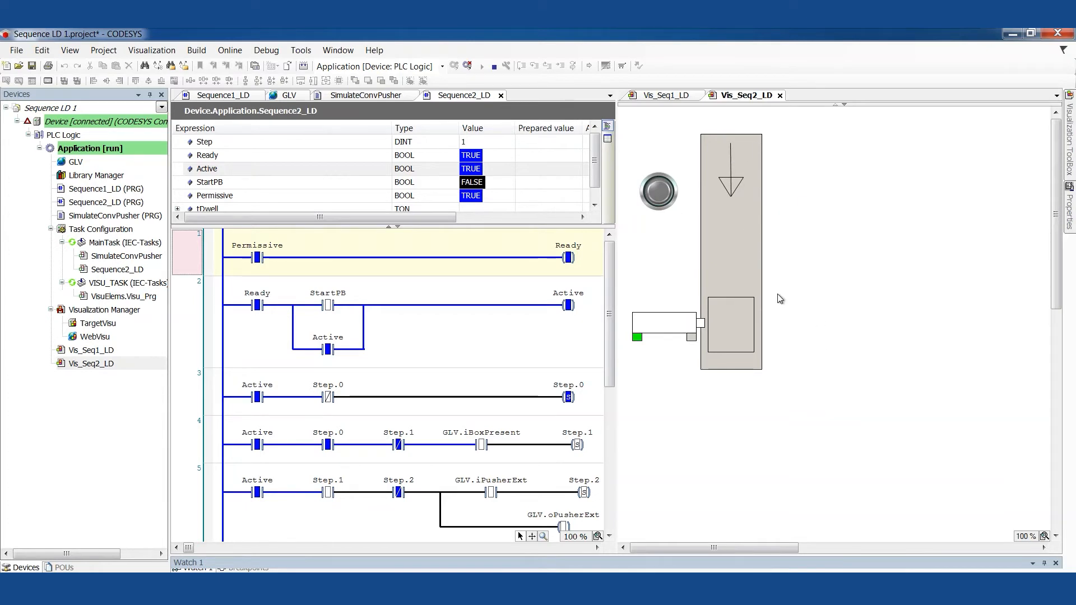
pyautogui.moveTo(935, 324)
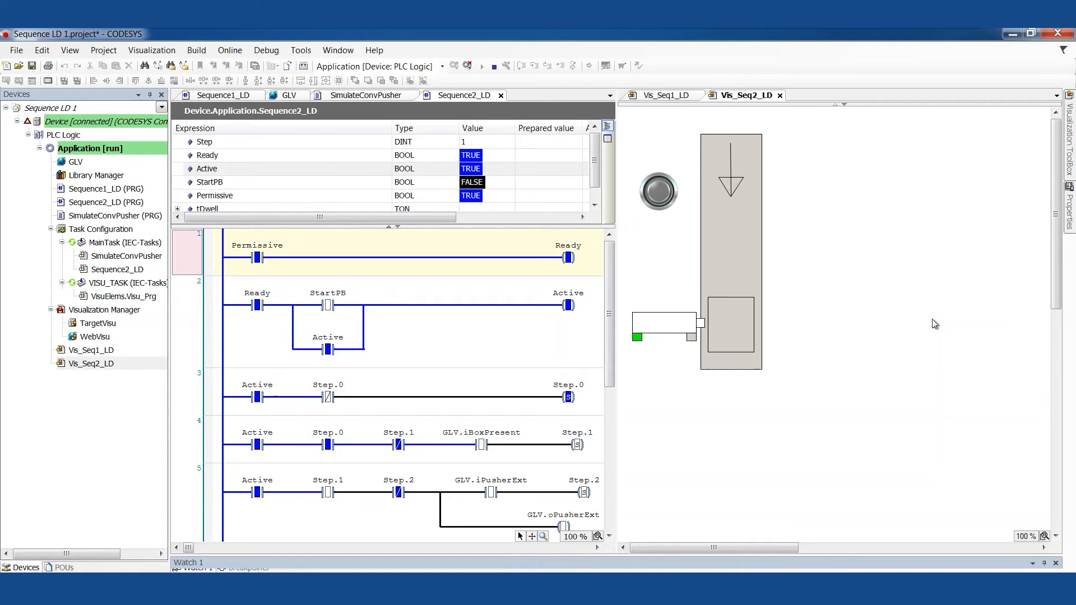
pyautogui.moveTo(904, 315)
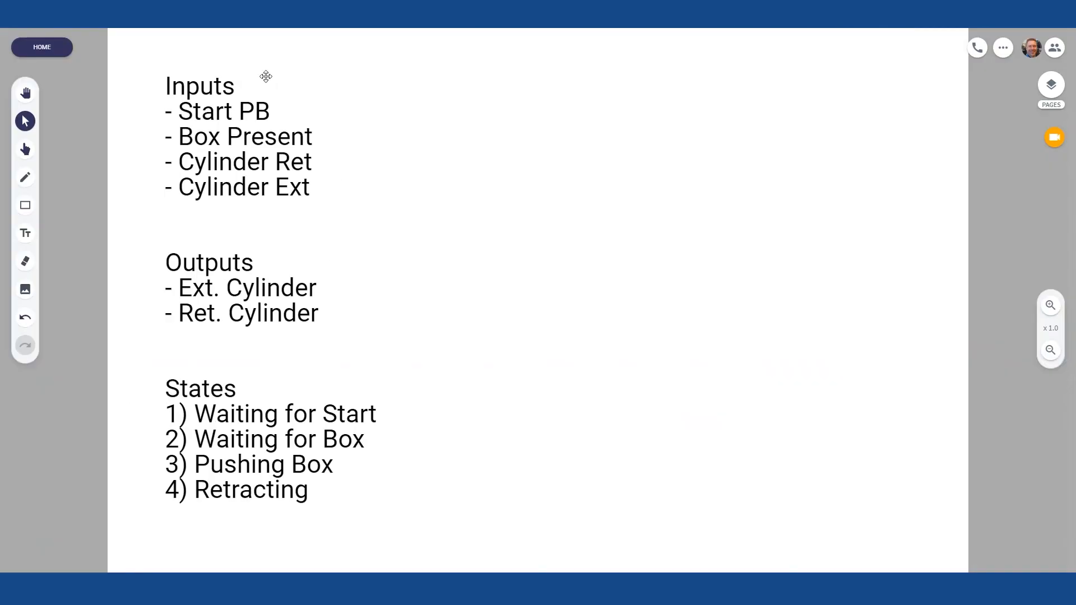
pyautogui.moveTo(171, 288)
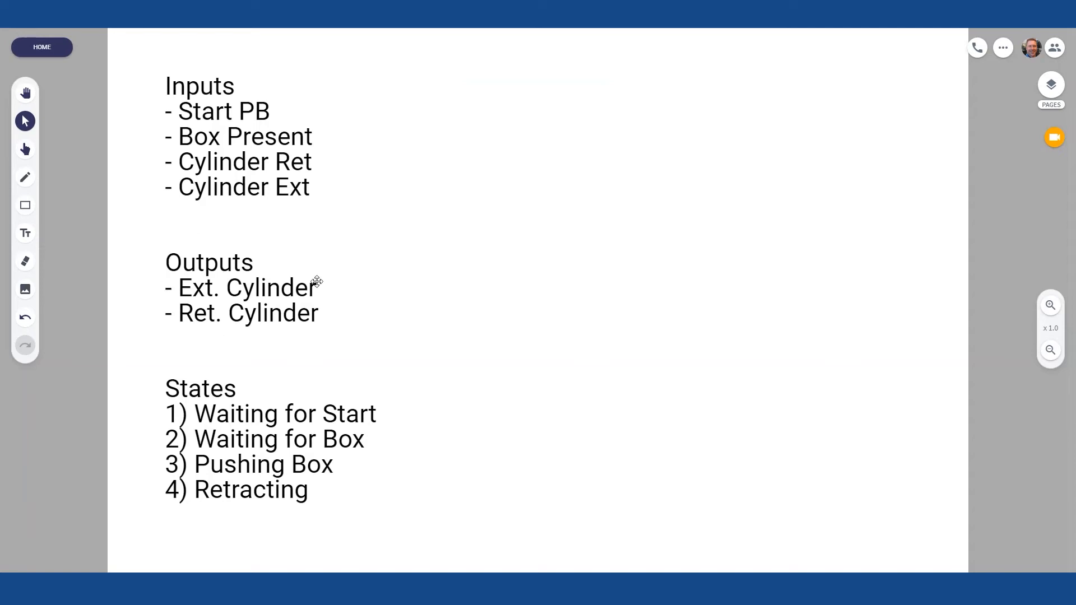
pyautogui.moveTo(214, 489)
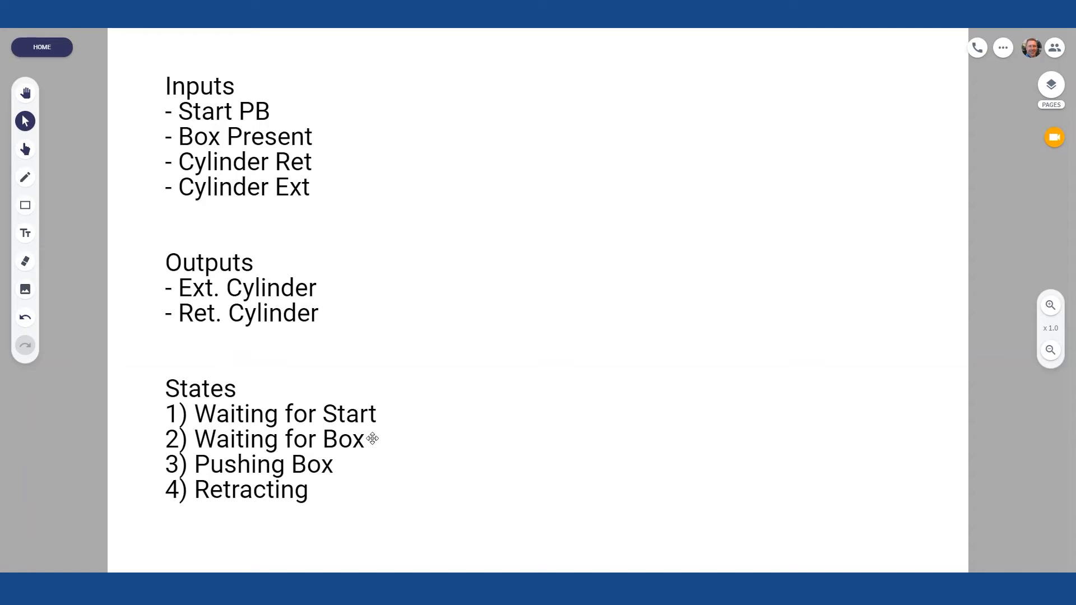
pyautogui.moveTo(376, 437)
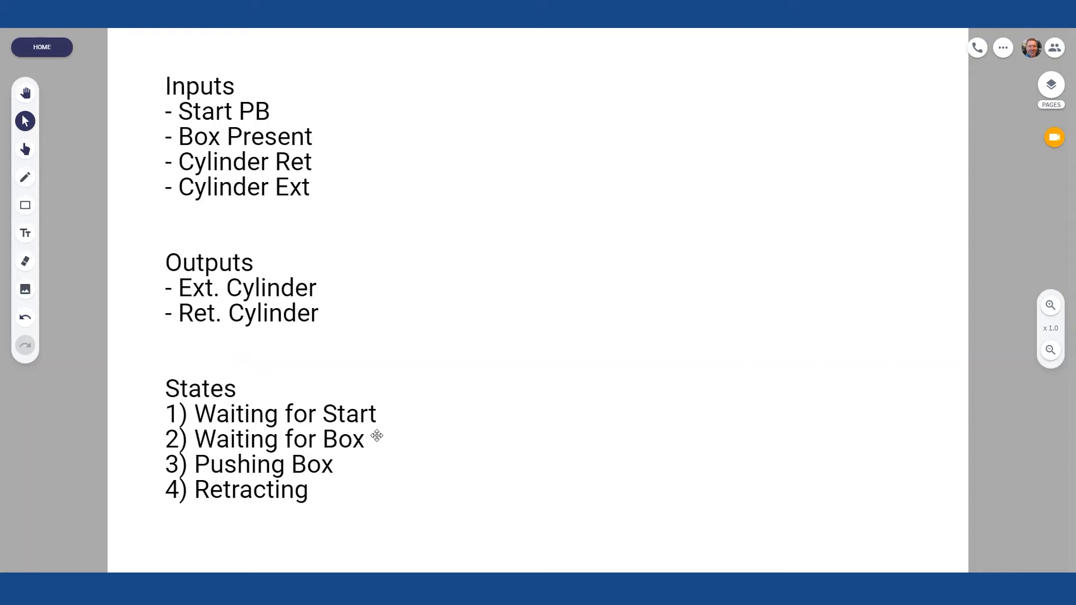
pyautogui.moveTo(381, 441)
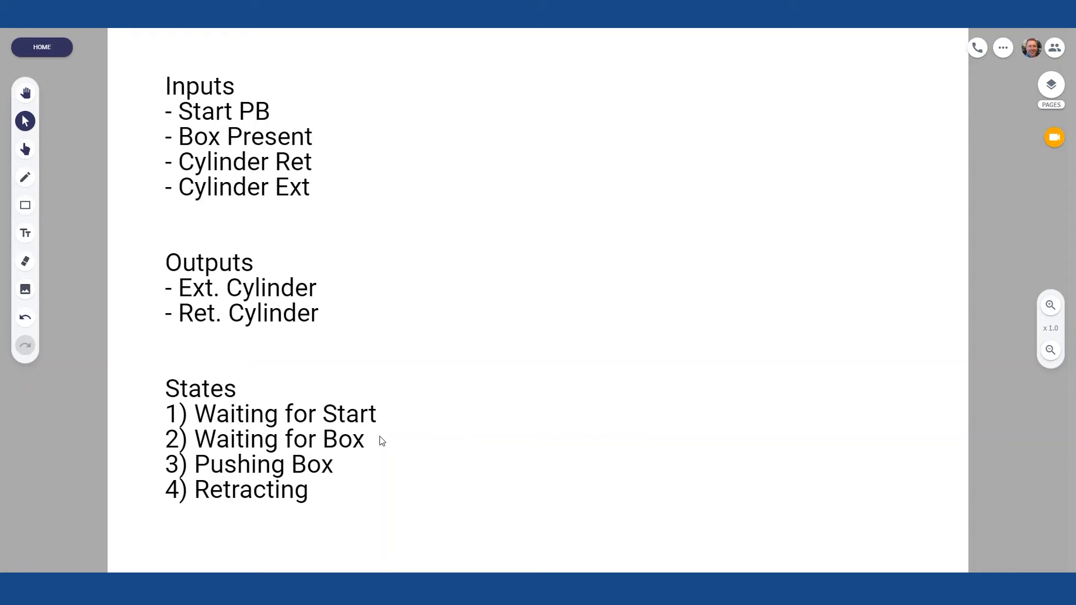
pyautogui.moveTo(378, 407)
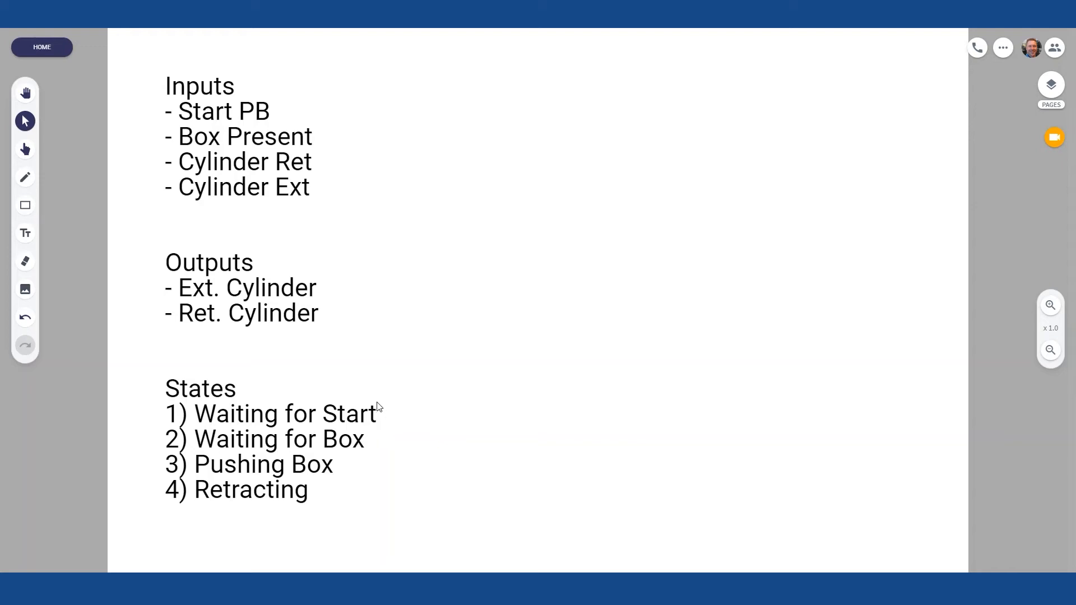
pyautogui.moveTo(453, 373)
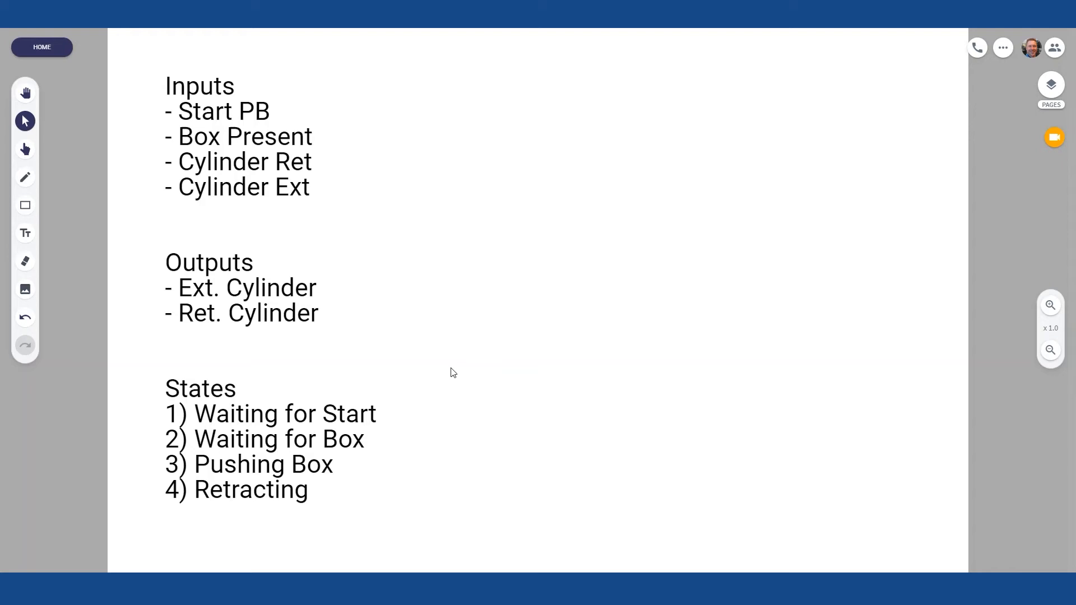
pyautogui.moveTo(443, 366)
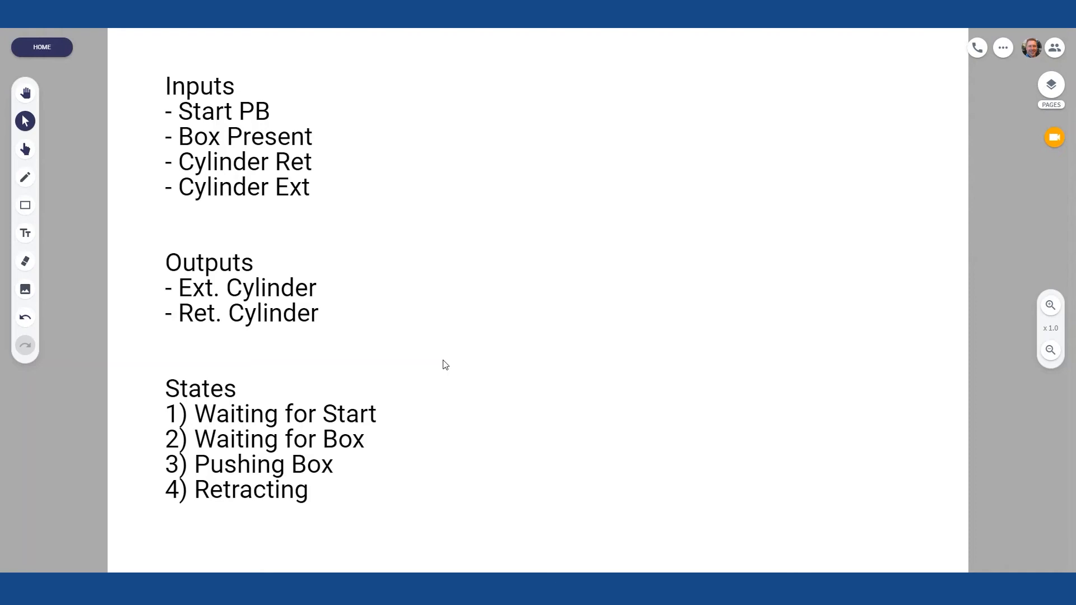
pyautogui.moveTo(239, 507)
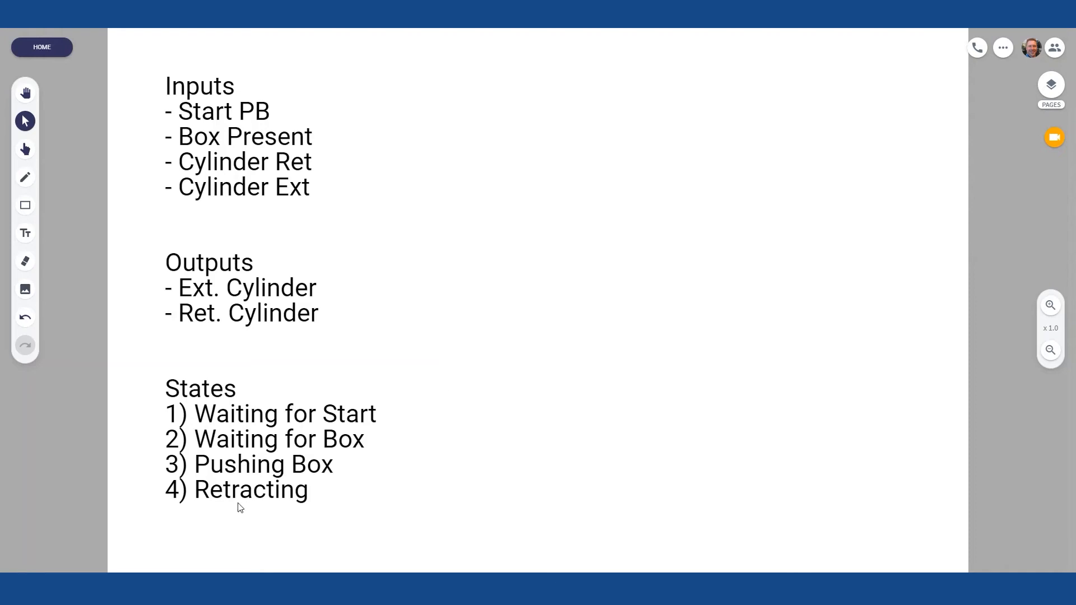
pyautogui.moveTo(299, 416)
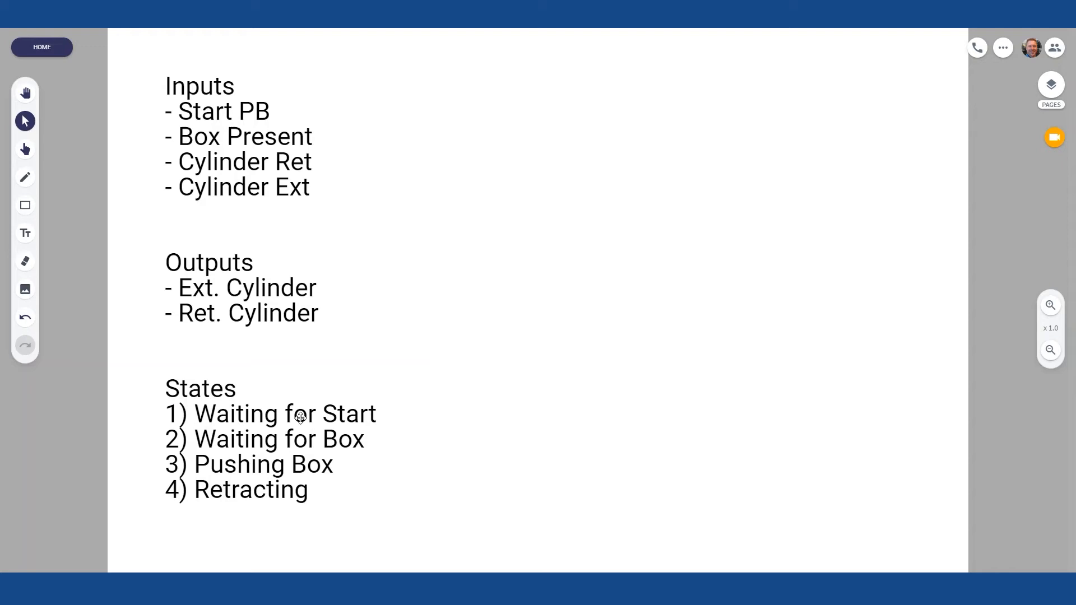
pyautogui.moveTo(382, 420)
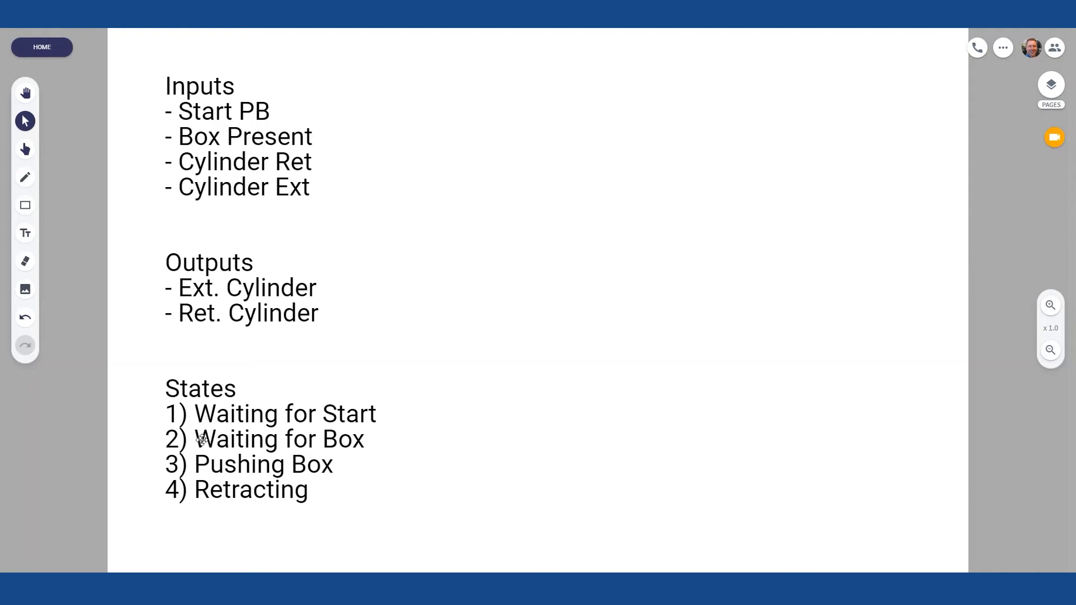
pyautogui.moveTo(316, 467)
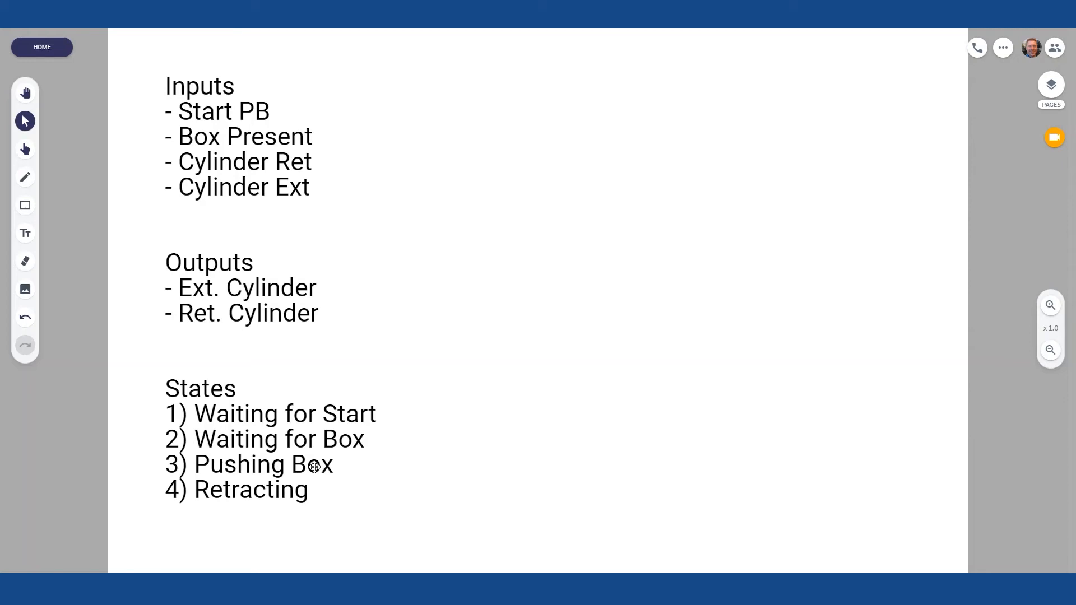
pyautogui.moveTo(227, 492)
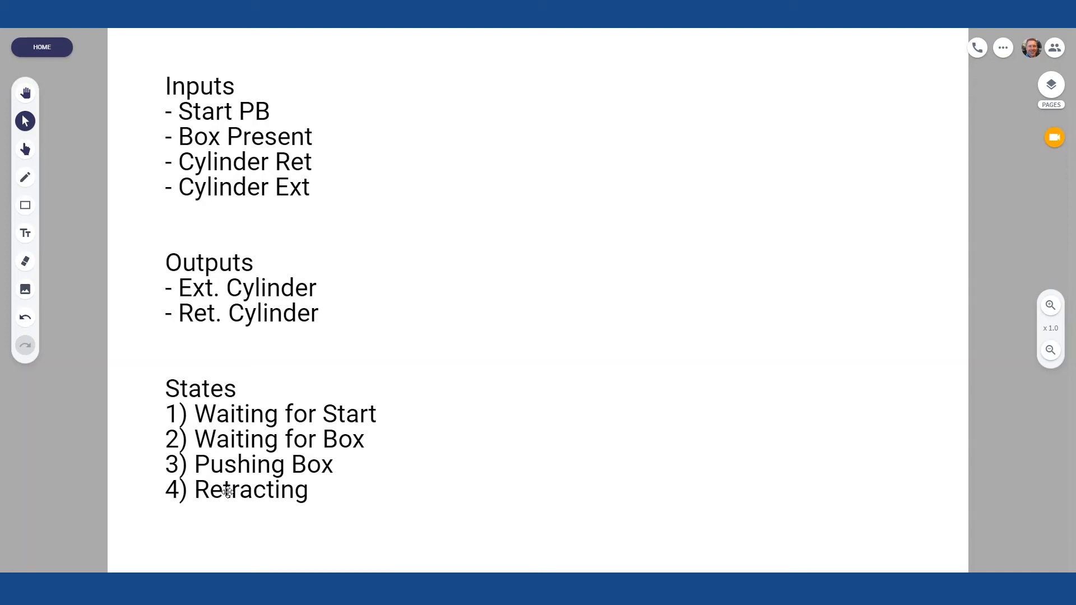
pyautogui.moveTo(296, 509)
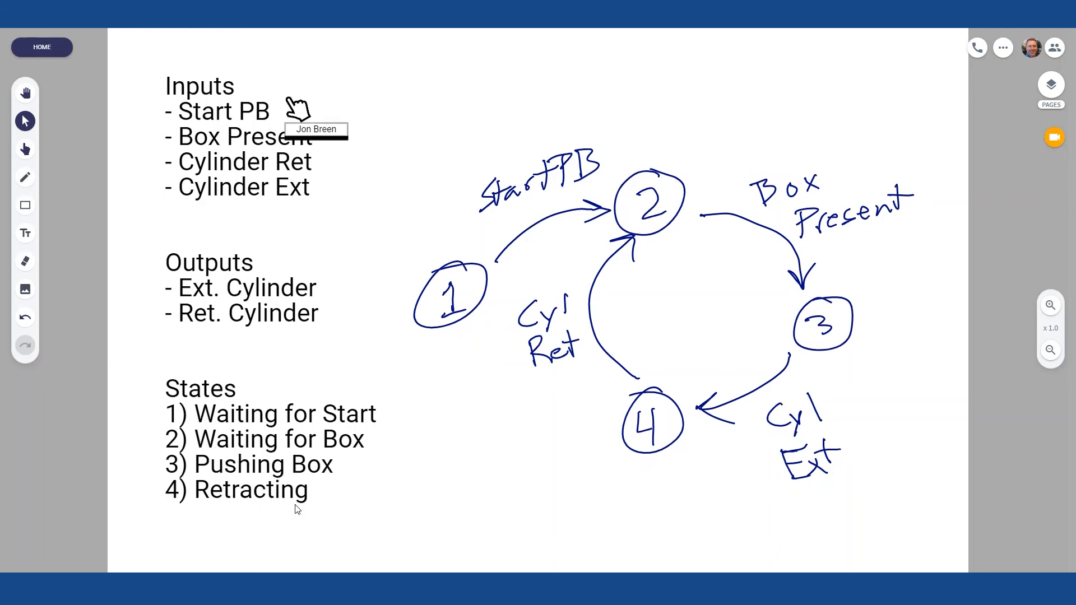
pyautogui.moveTo(236, 291)
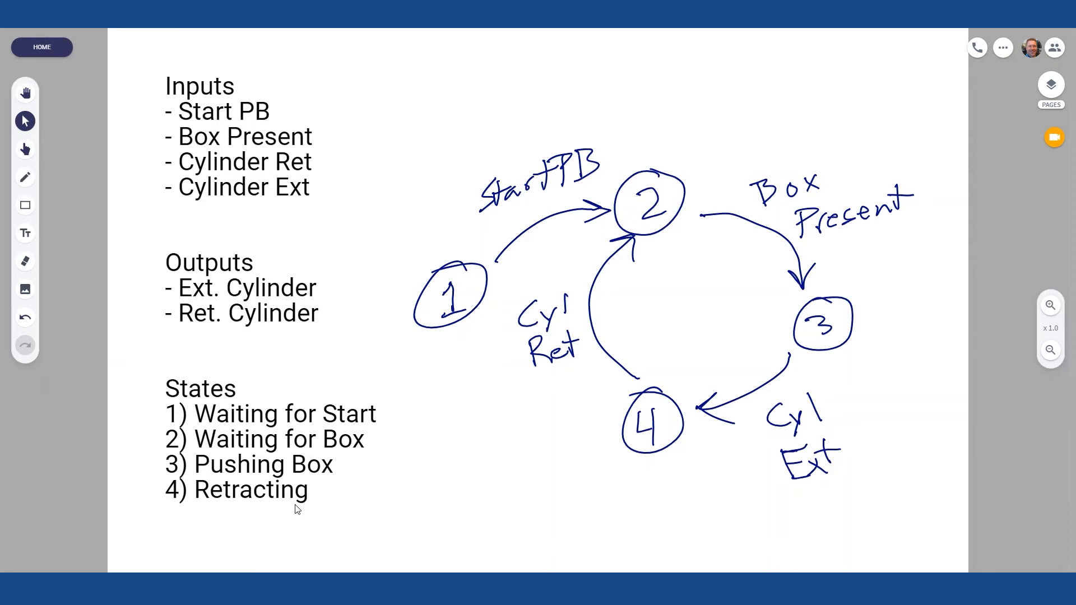
# - Add a text note beside the states list reading 'Ext. Cyl. = S3' and 'Ret. Cyl. = S4'
pyautogui.click(24, 232)
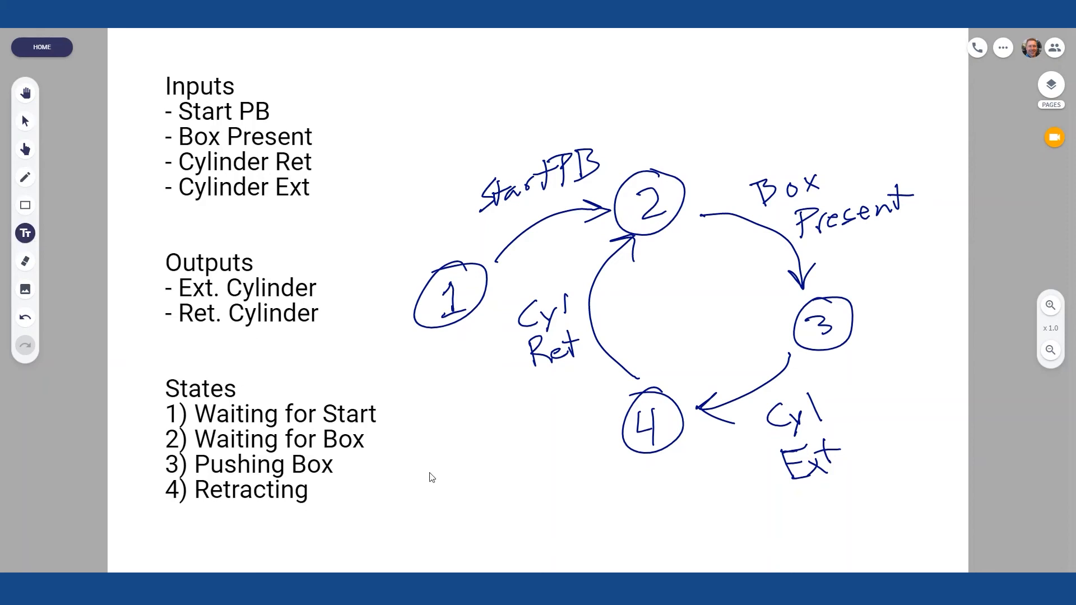
pyautogui.click(446, 464)
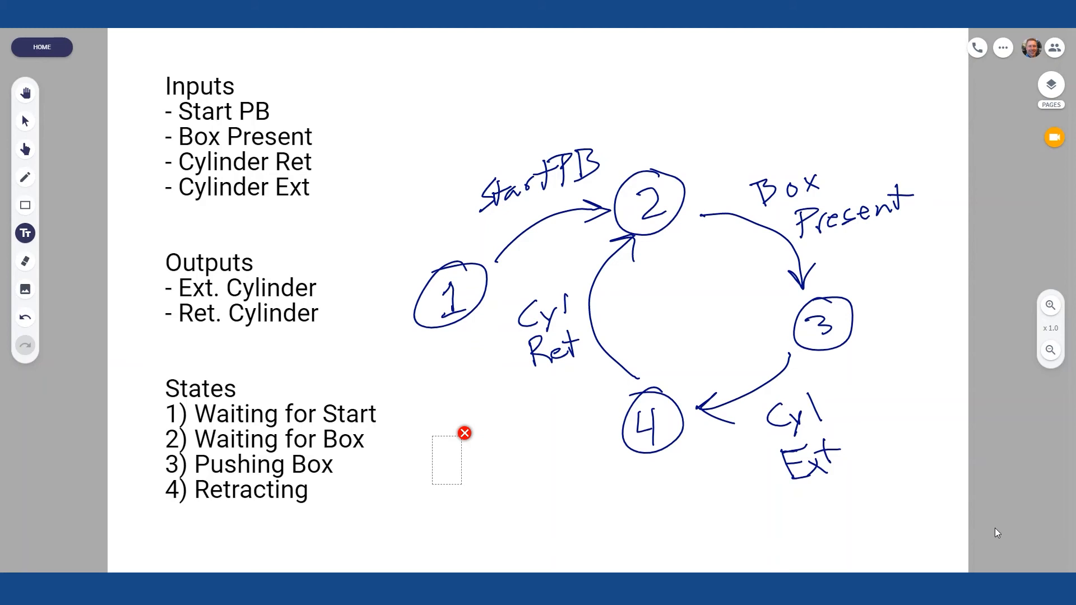
pyautogui.write('Ext. C')
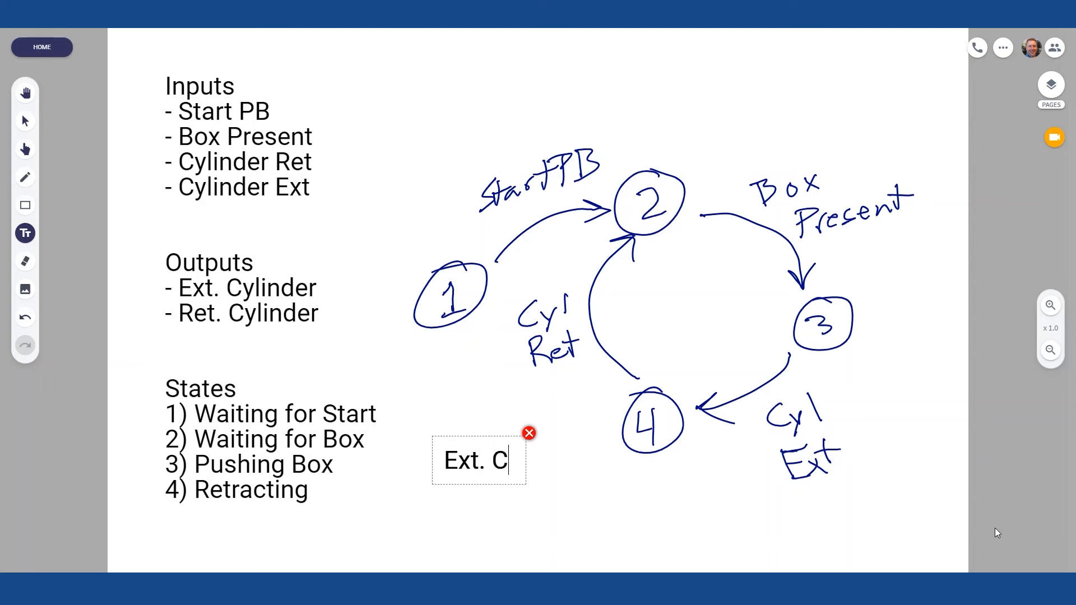
pyautogui.write('yl =')
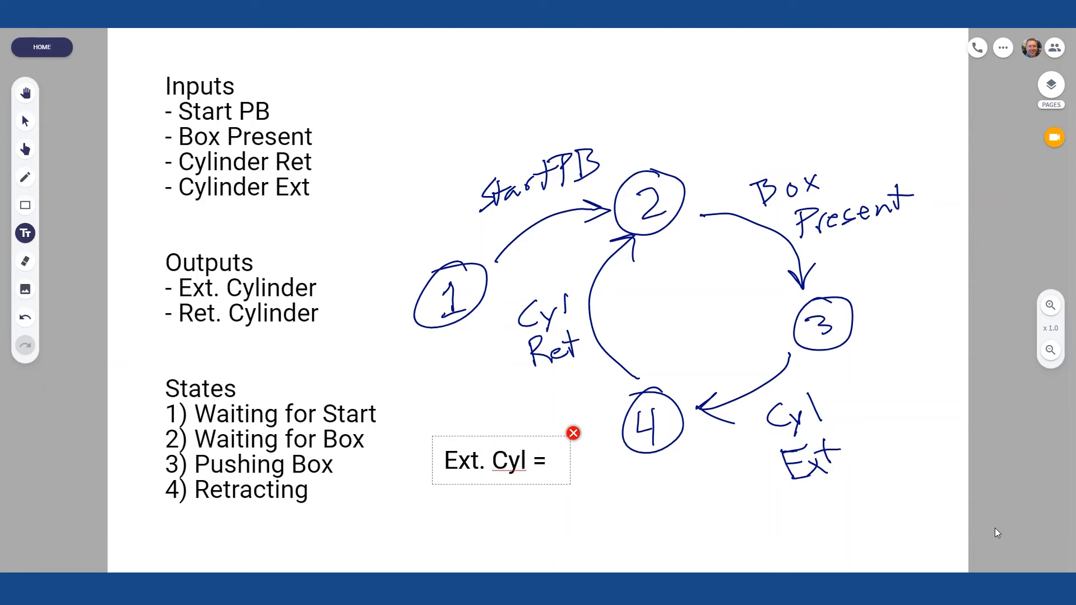
pyautogui.write('S')
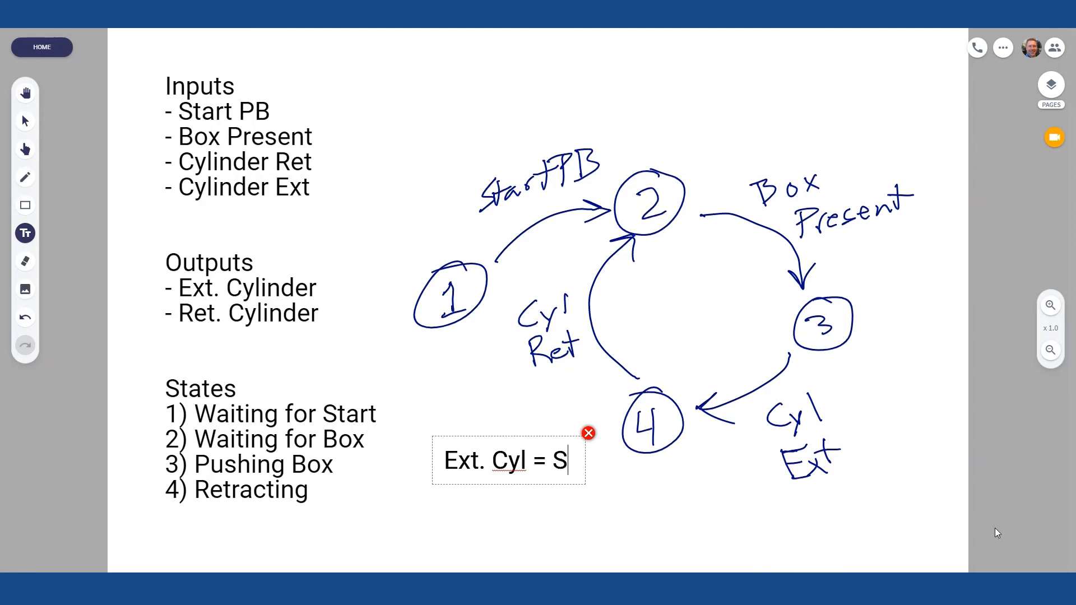
pyautogui.write('3')
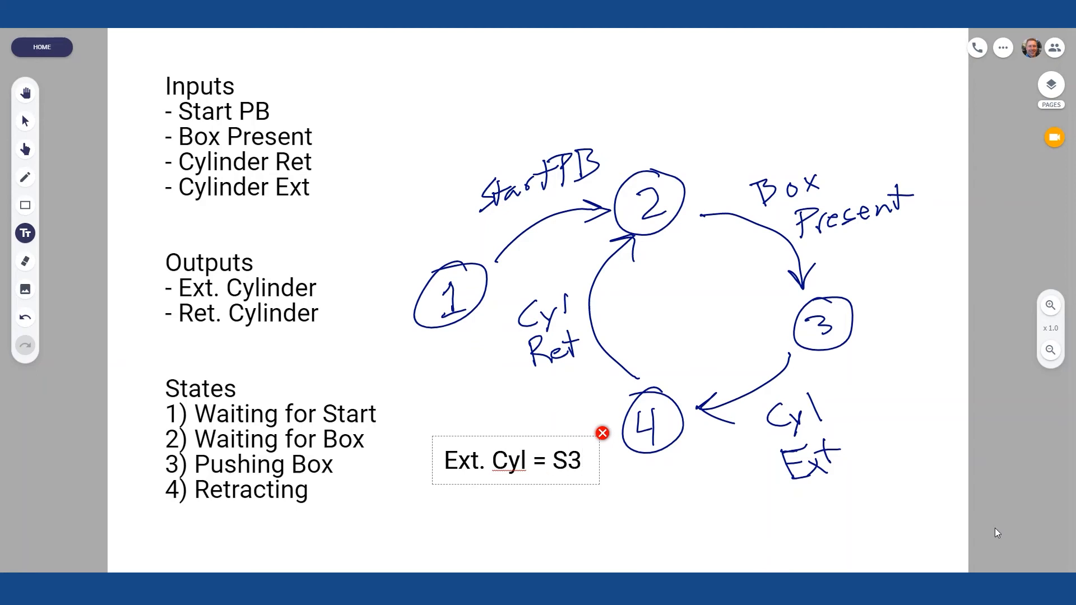
pyautogui.moveTo(431, 281)
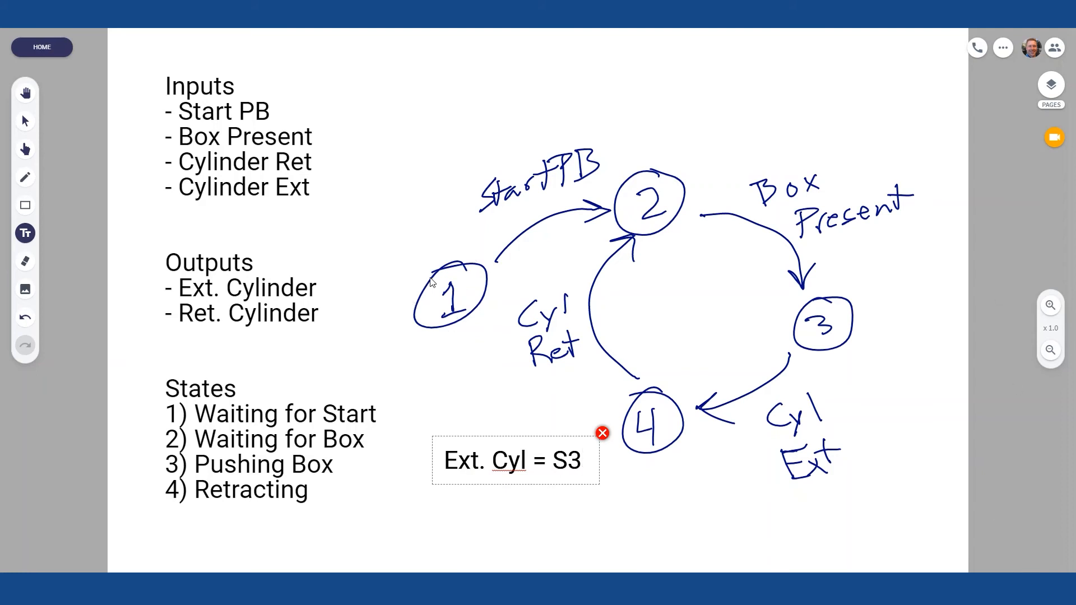
pyautogui.moveTo(659, 228)
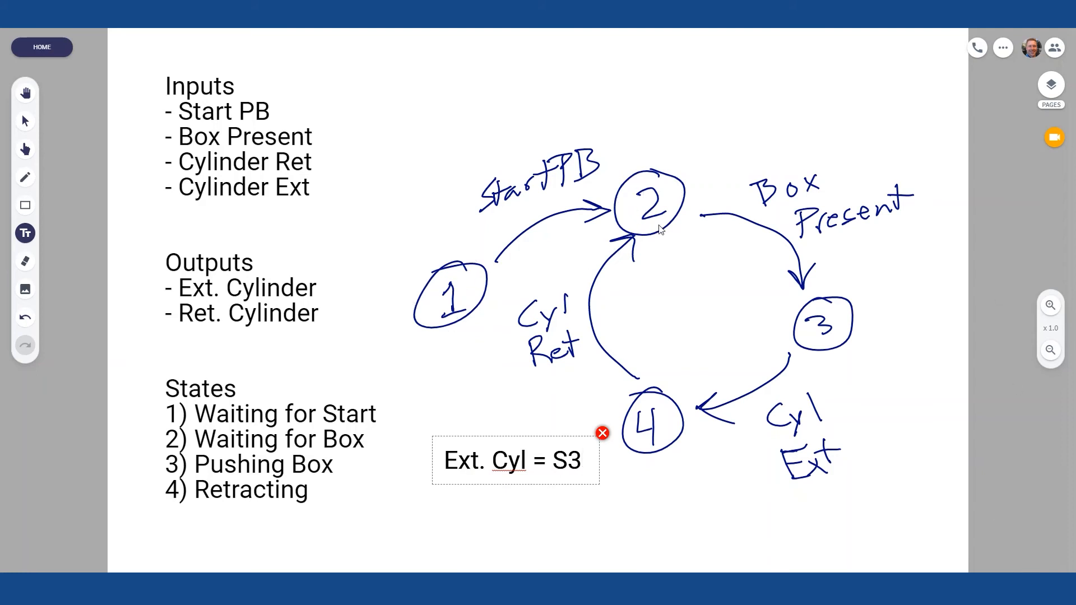
pyautogui.moveTo(678, 199)
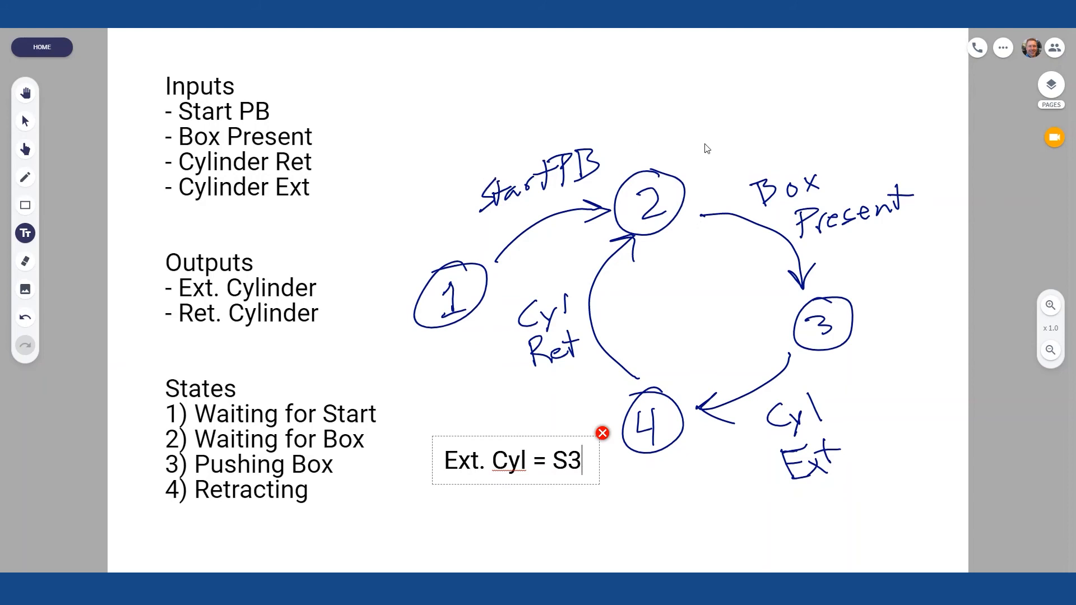
pyautogui.moveTo(869, 294)
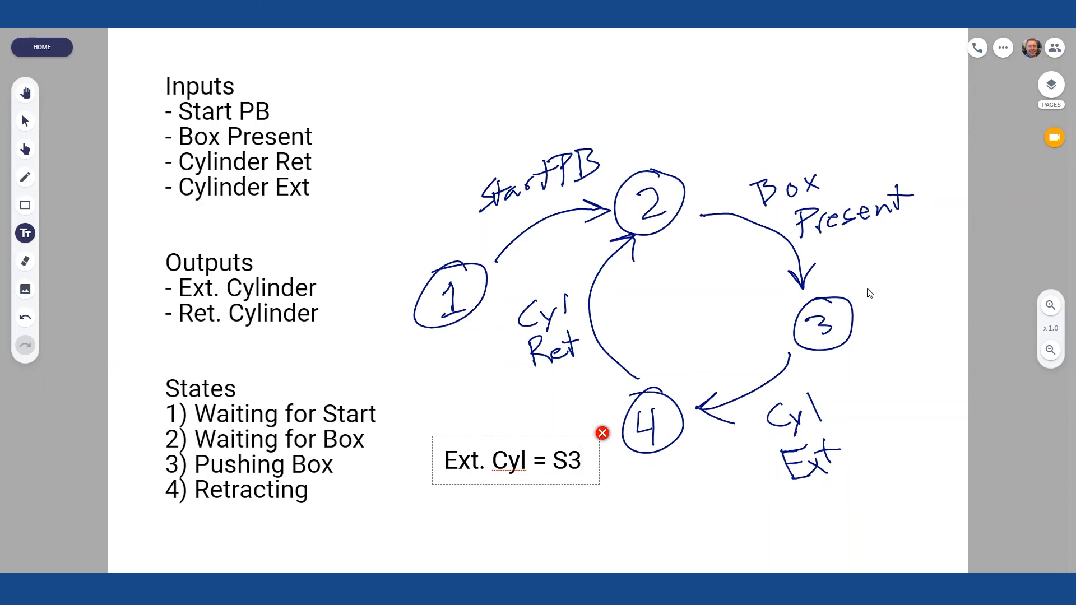
pyautogui.moveTo(624, 485)
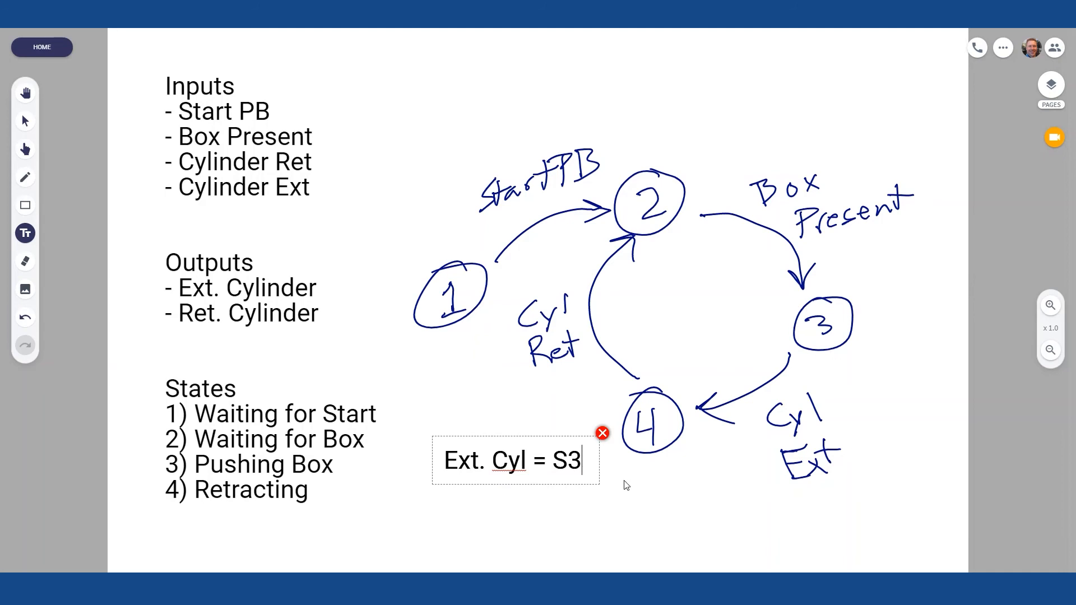
pyautogui.write('E')
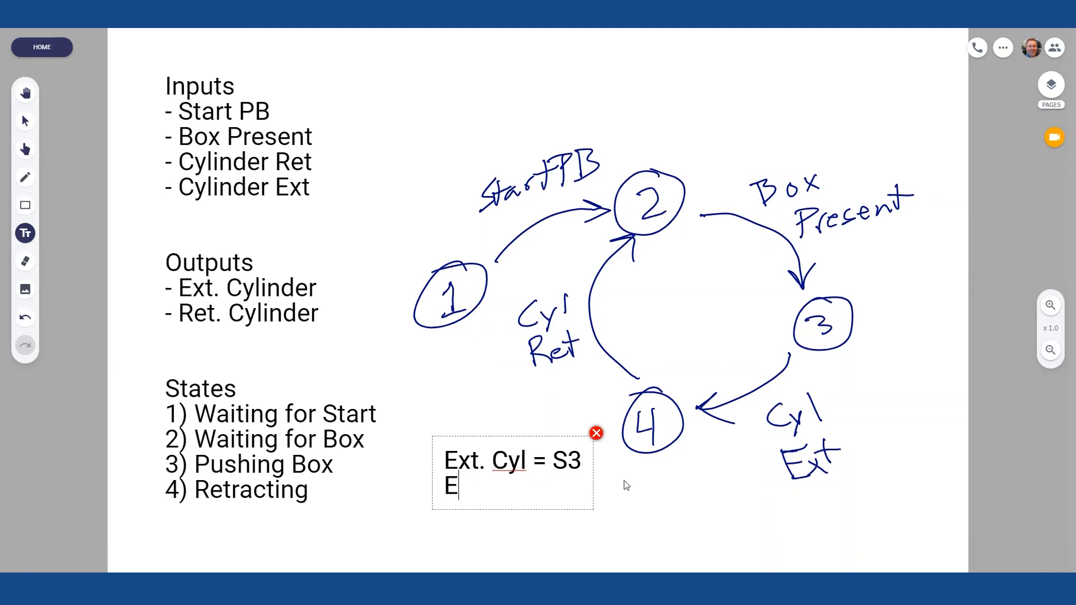
pyautogui.write('et. Cyl. =')
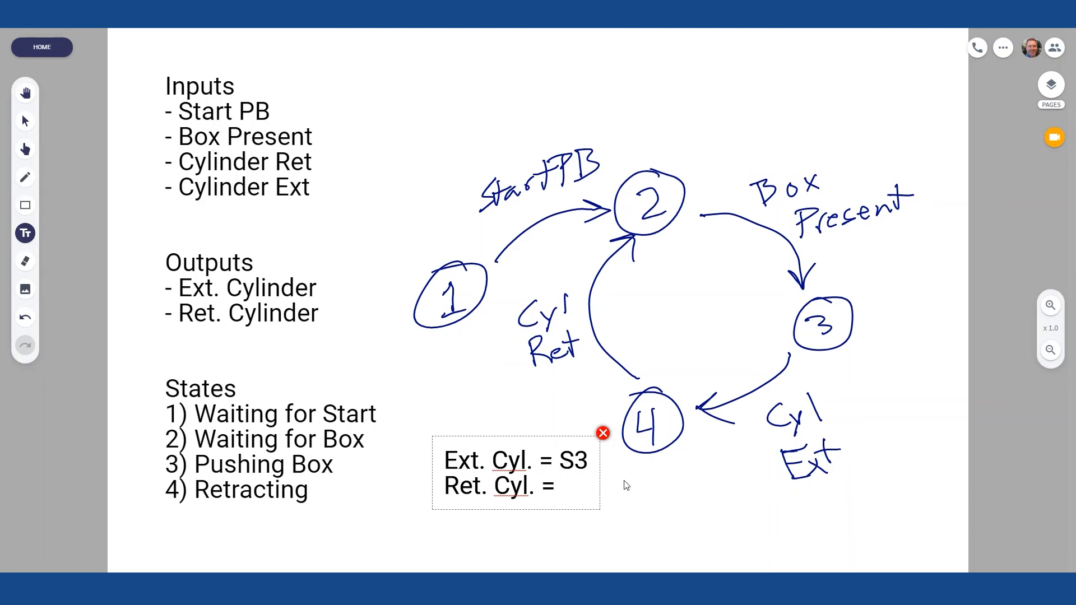
pyautogui.moveTo(585, 283)
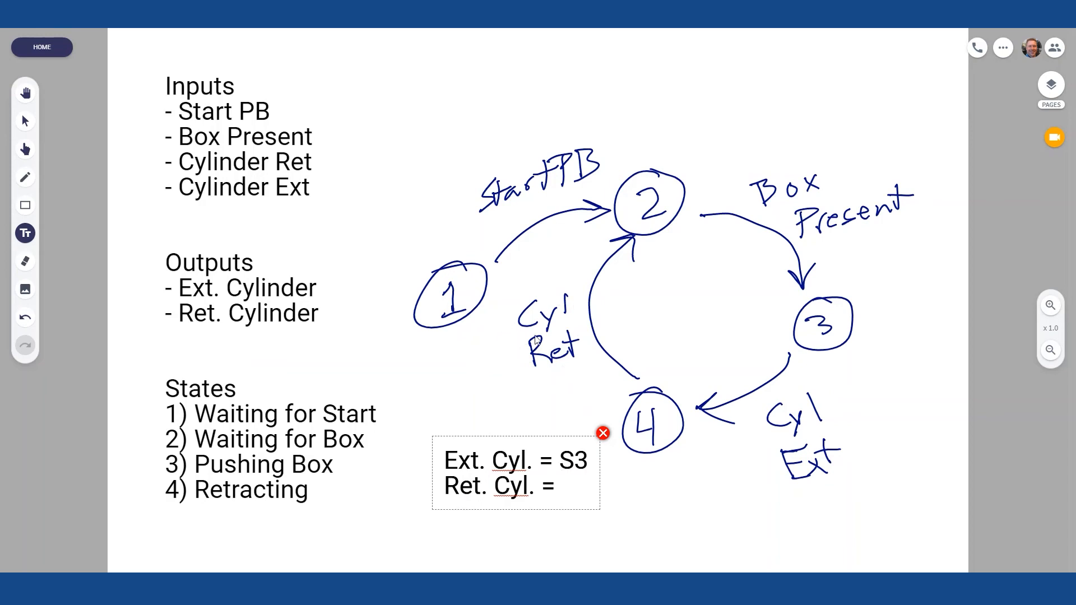
pyautogui.moveTo(688, 430)
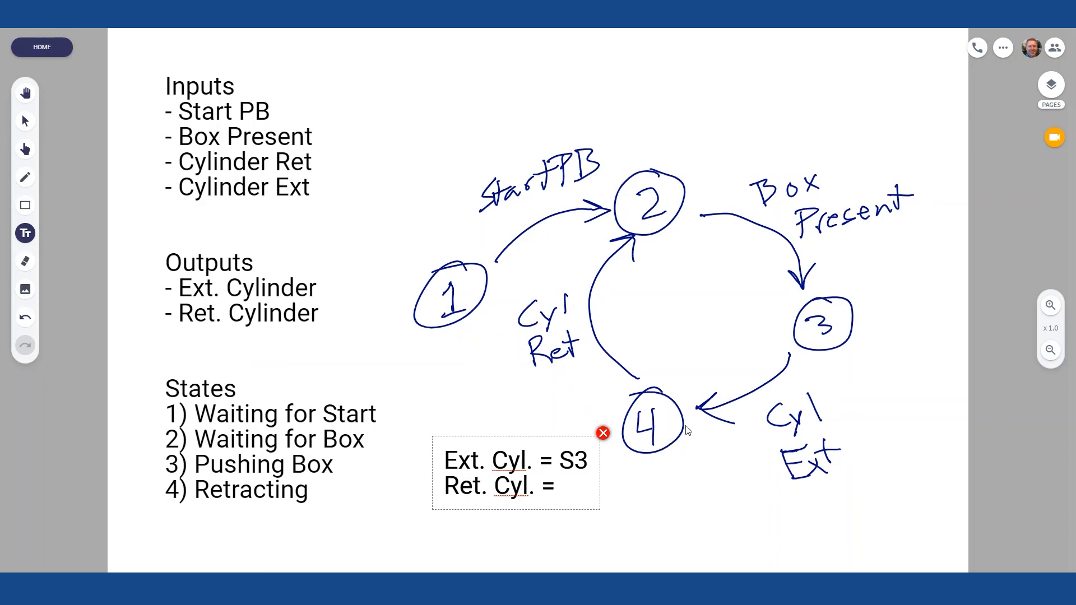
pyautogui.moveTo(655, 435)
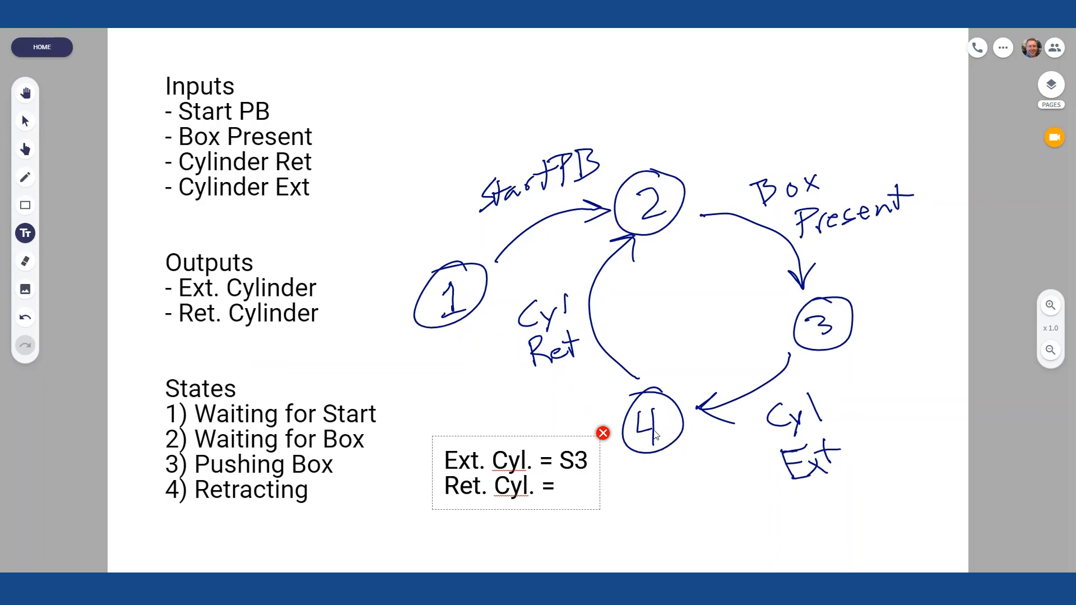
pyautogui.write('S4')
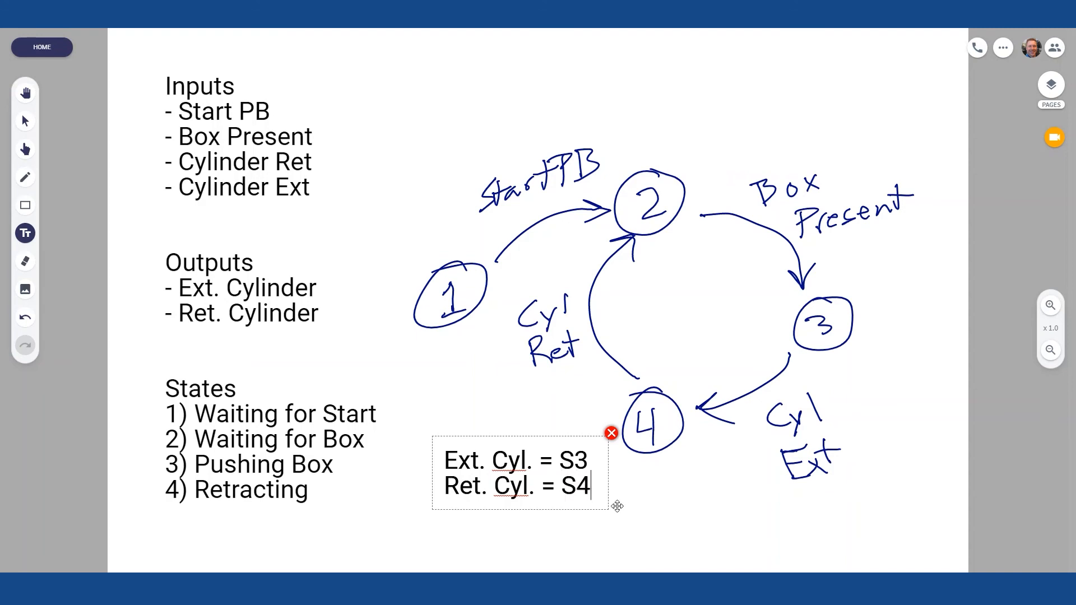
pyautogui.click(606, 522)
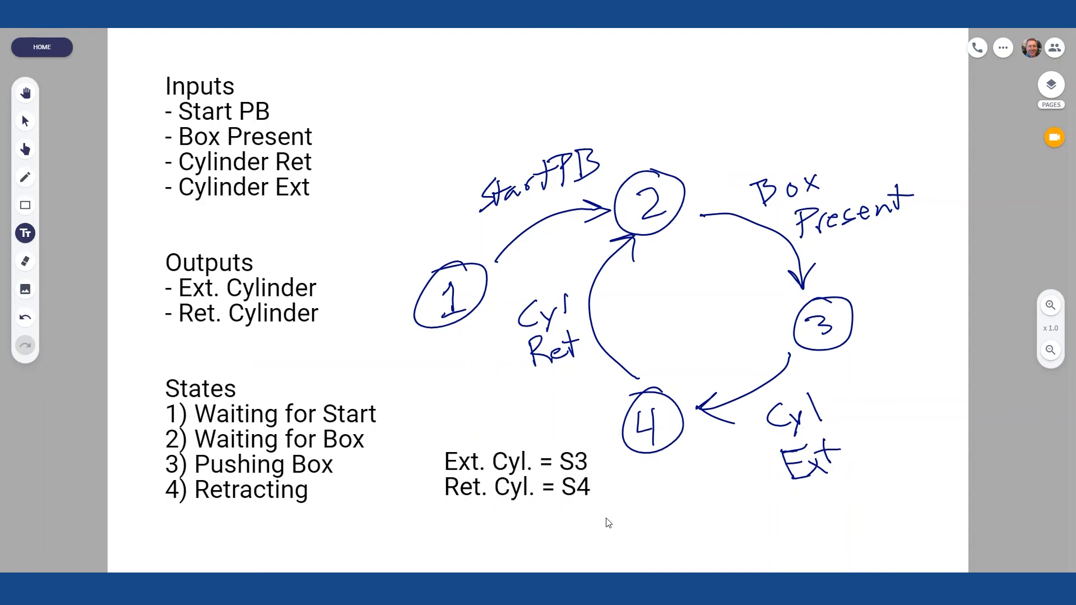
pyautogui.moveTo(802, 489)
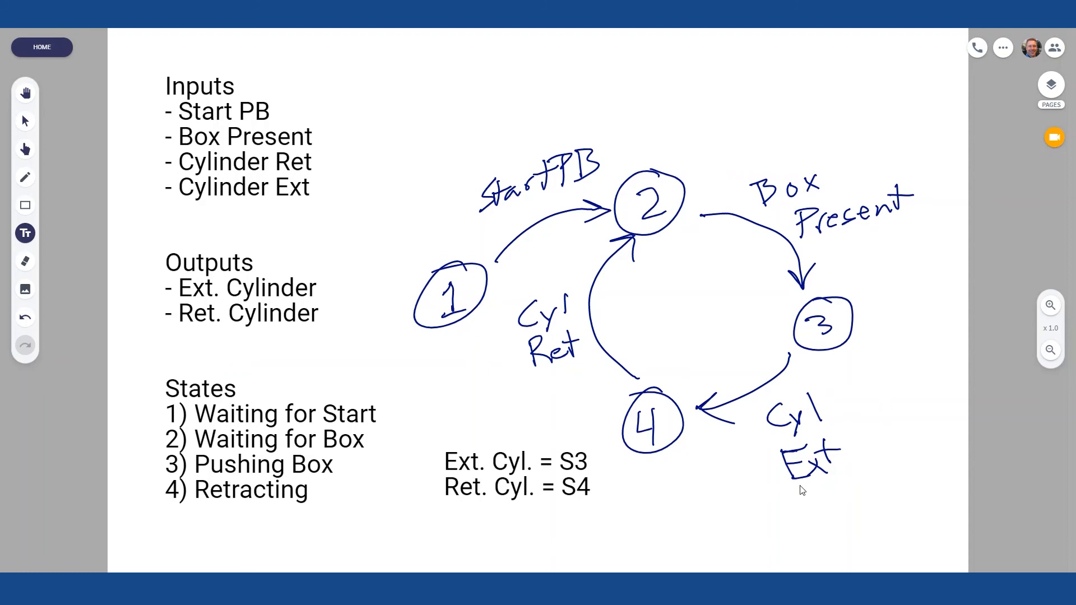
pyautogui.moveTo(642, 418)
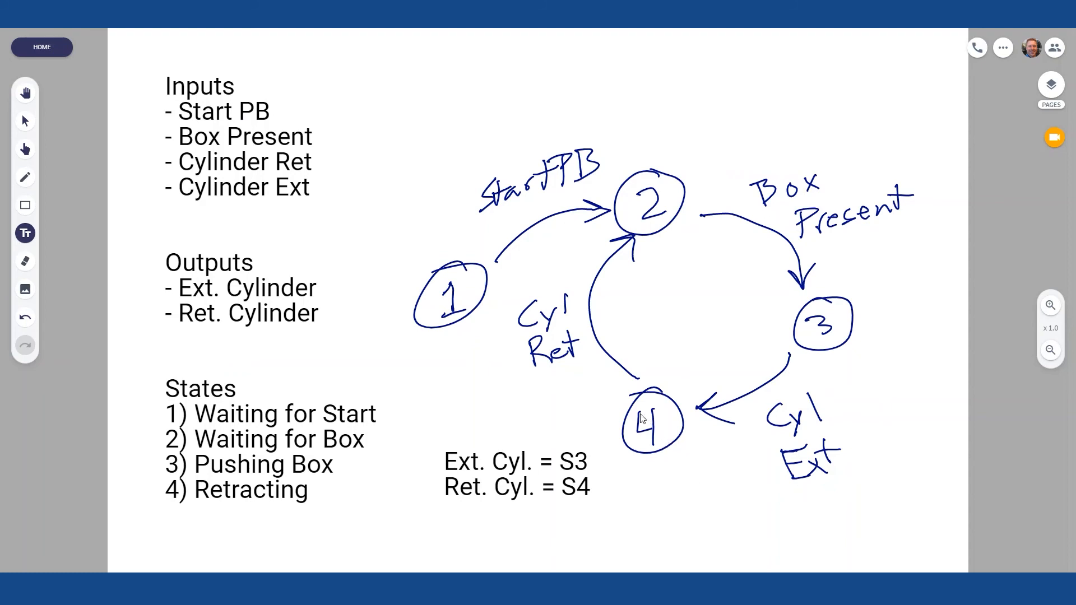
pyautogui.moveTo(373, 172)
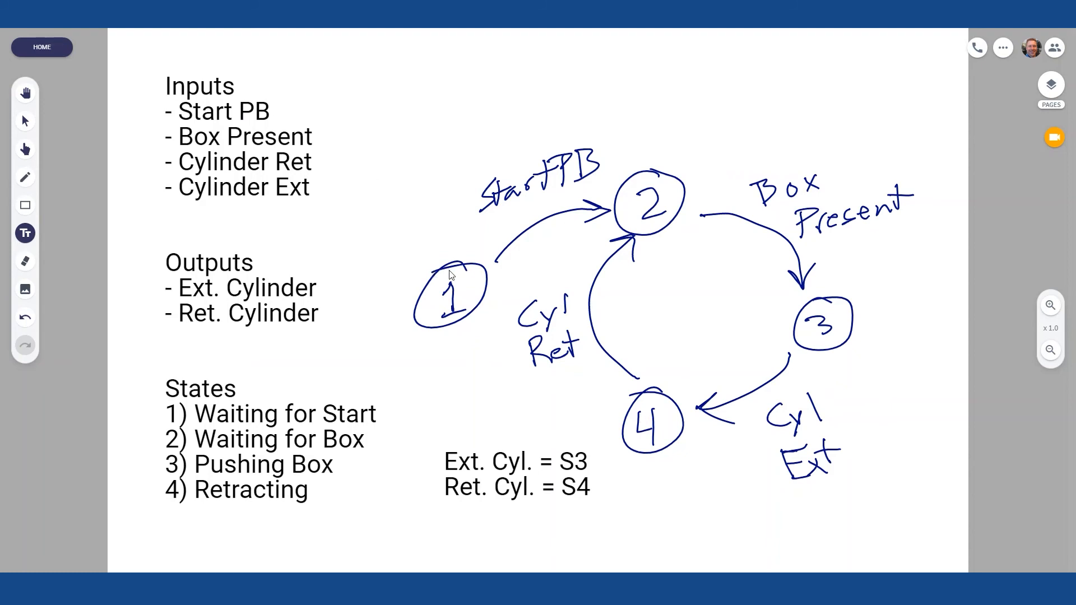
pyautogui.moveTo(356, 101)
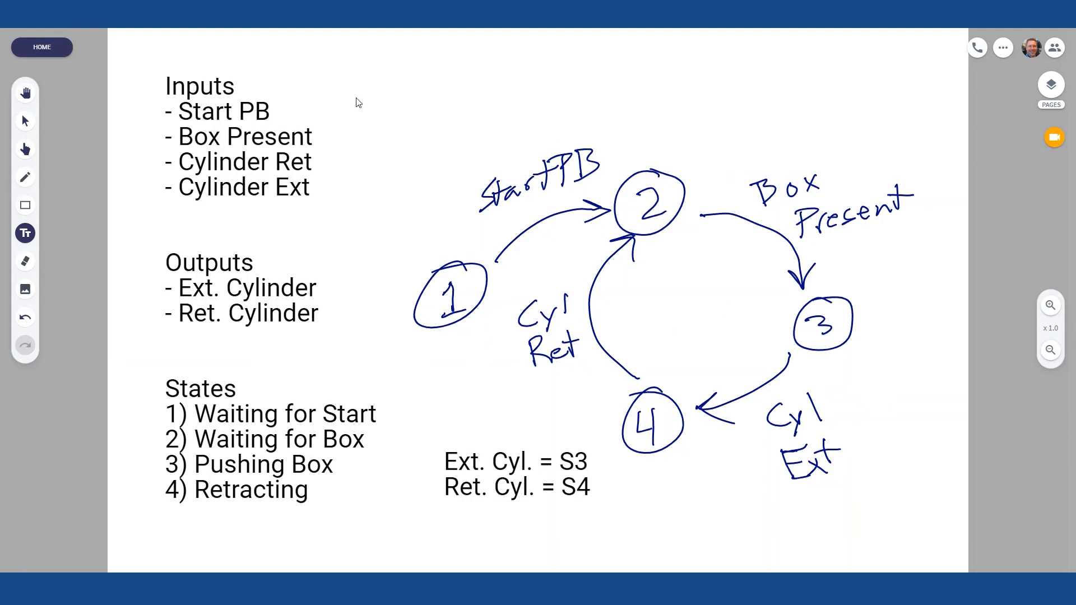
pyautogui.moveTo(336, 198)
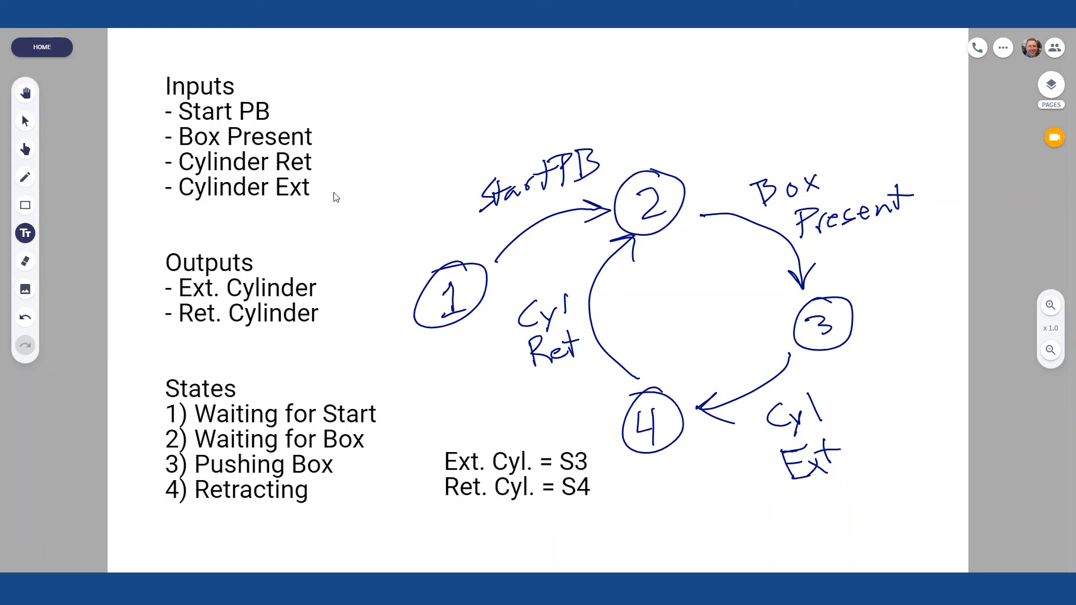
pyautogui.moveTo(169, 168)
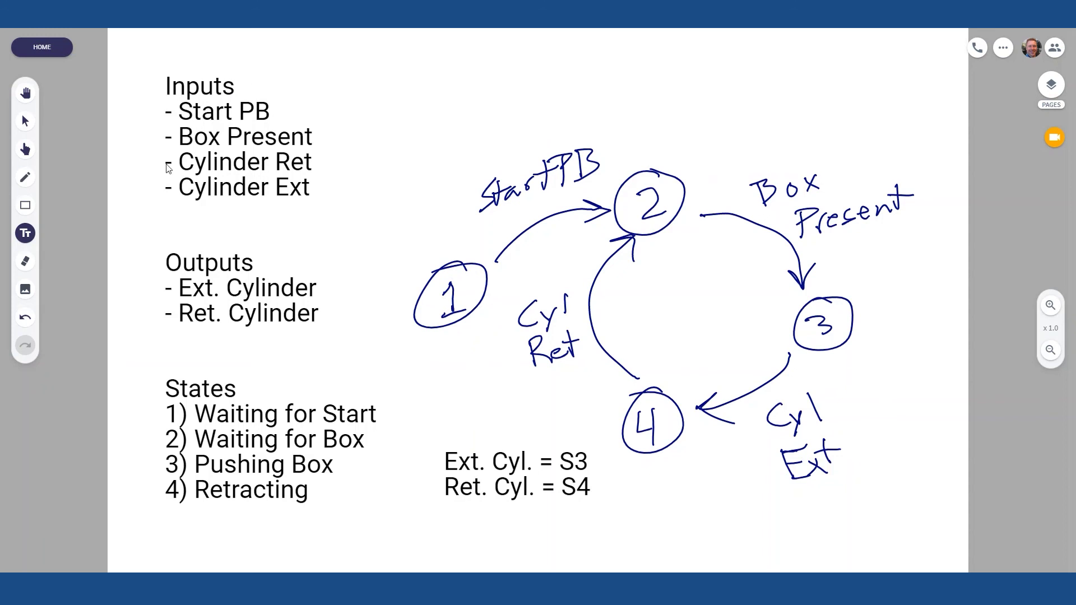
pyautogui.moveTo(318, 183)
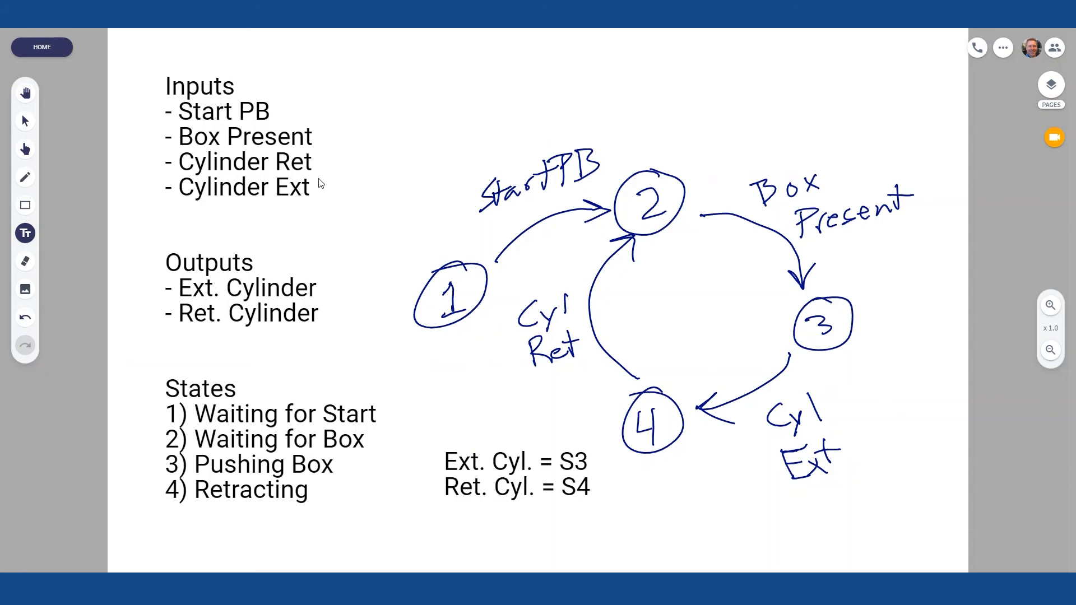
pyautogui.moveTo(617, 438)
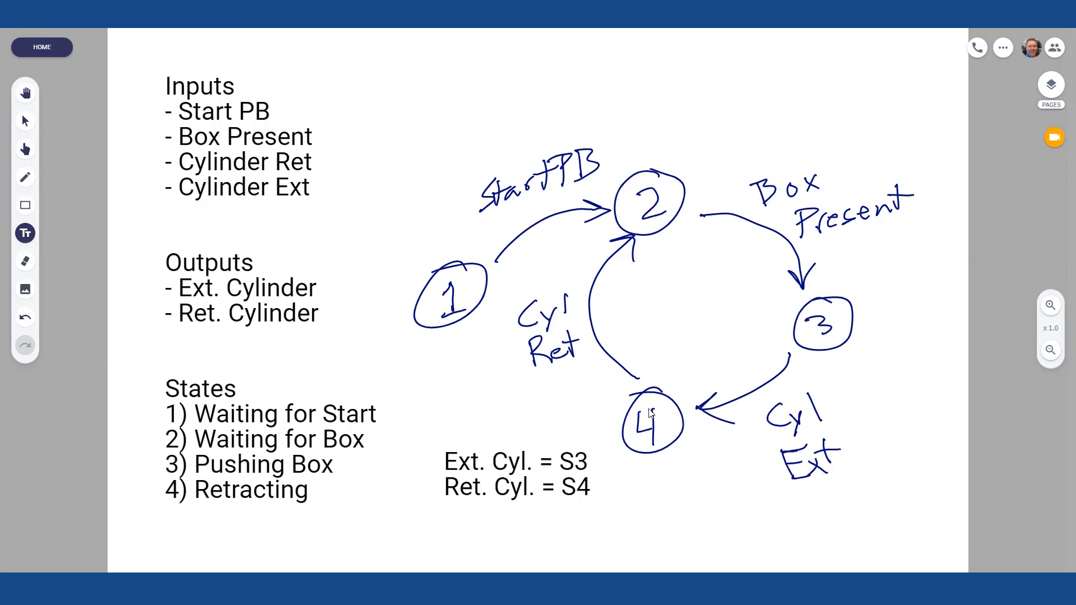
pyautogui.moveTo(927, 299)
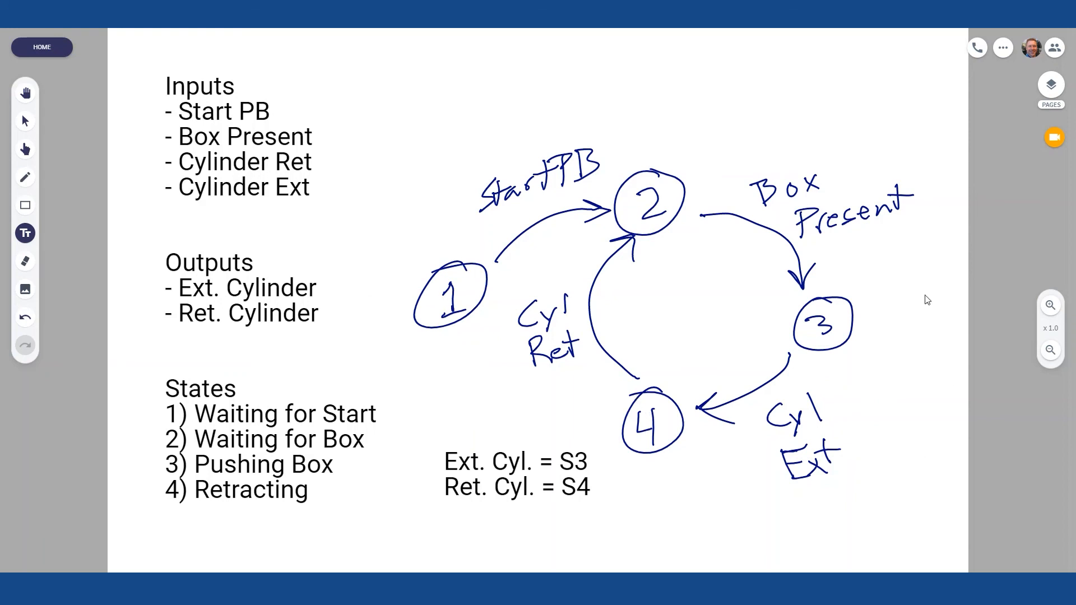
pyautogui.moveTo(744, 175)
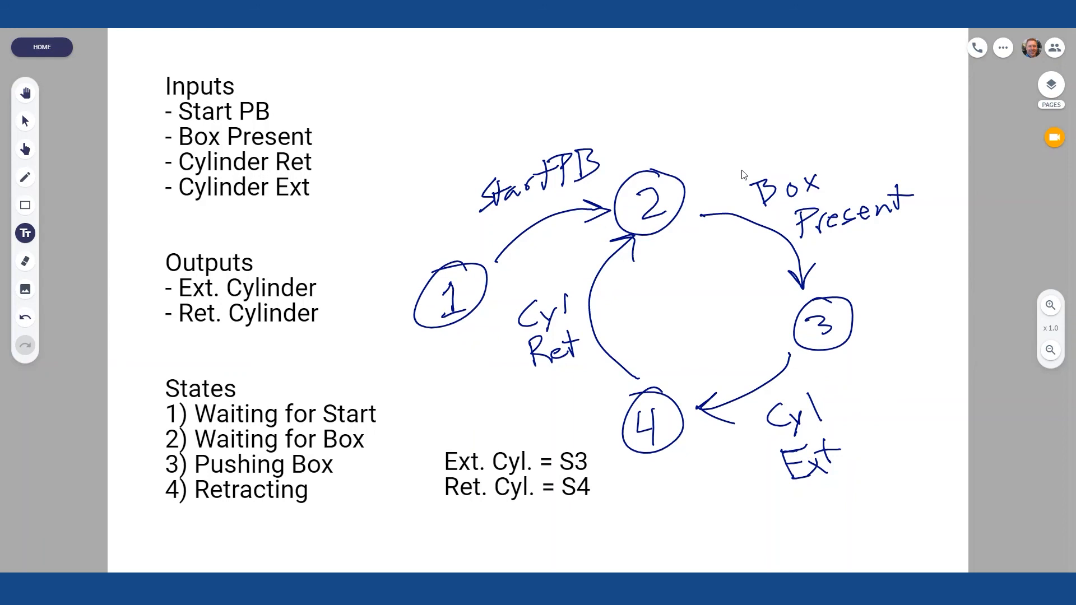
pyautogui.moveTo(894, 380)
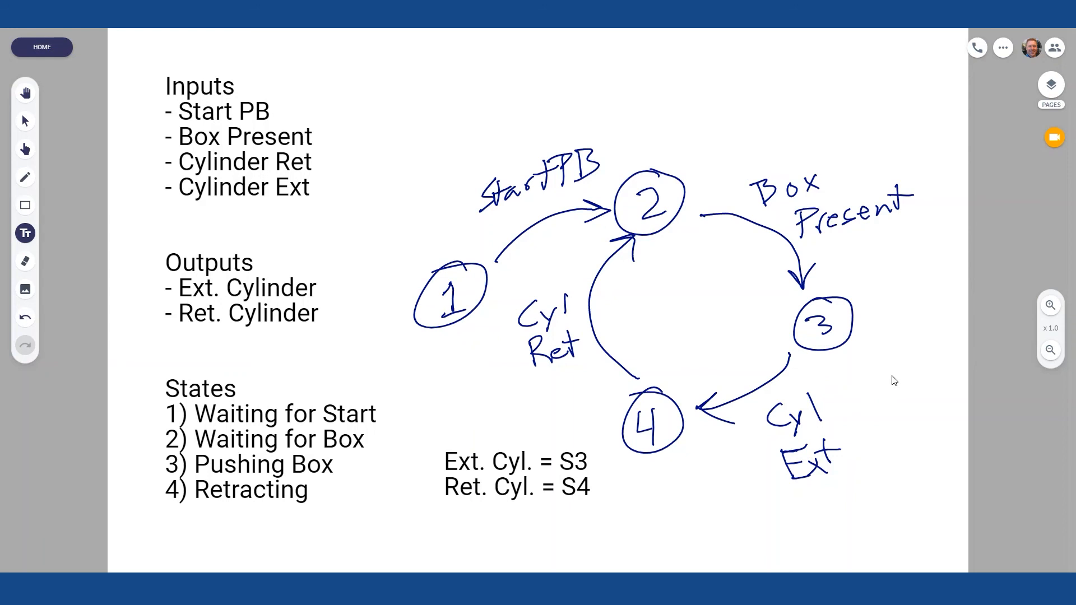